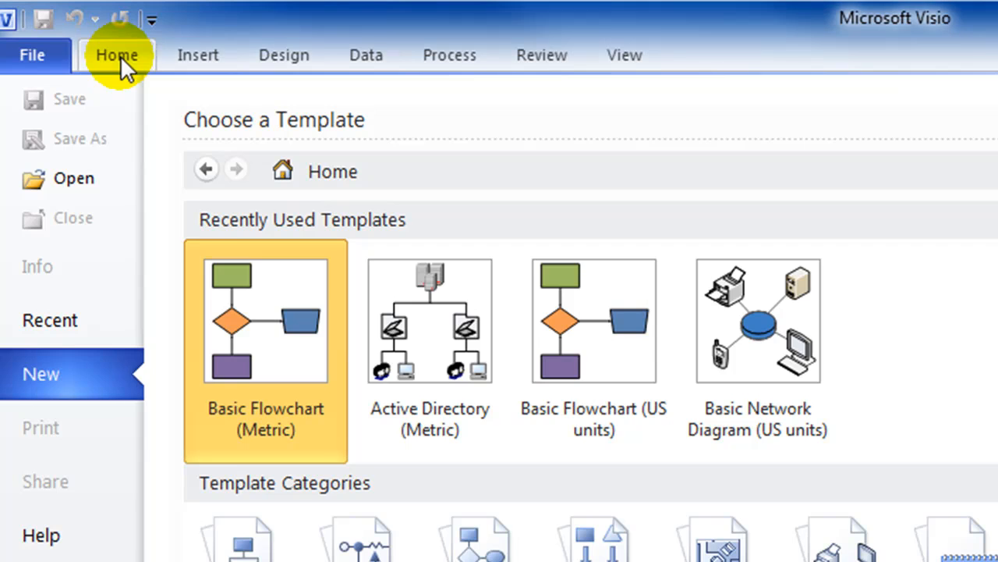
Browse the ribbon commands briefly, then return to the new-drawing template chooser
left_click(365, 54)
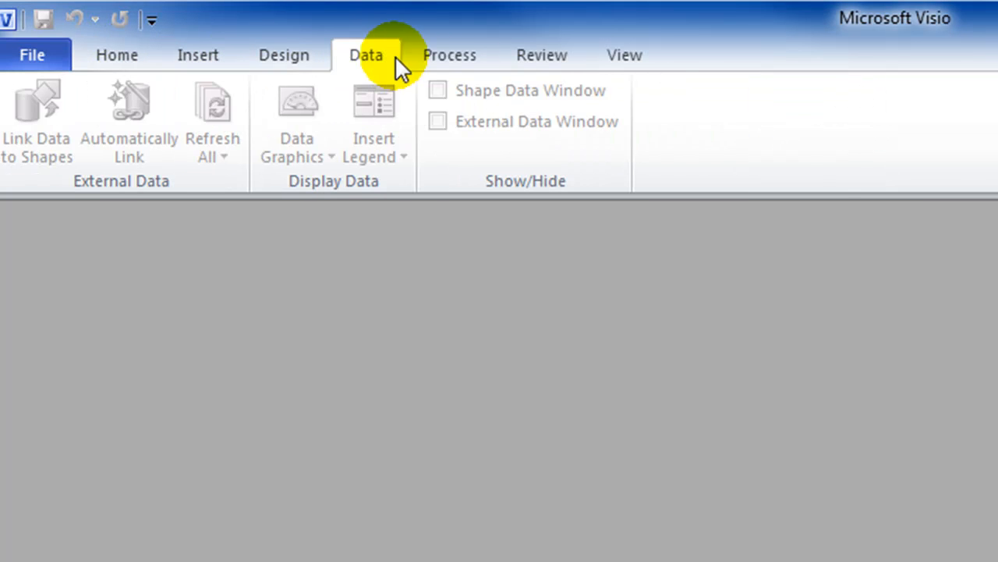
left_click(541, 55)
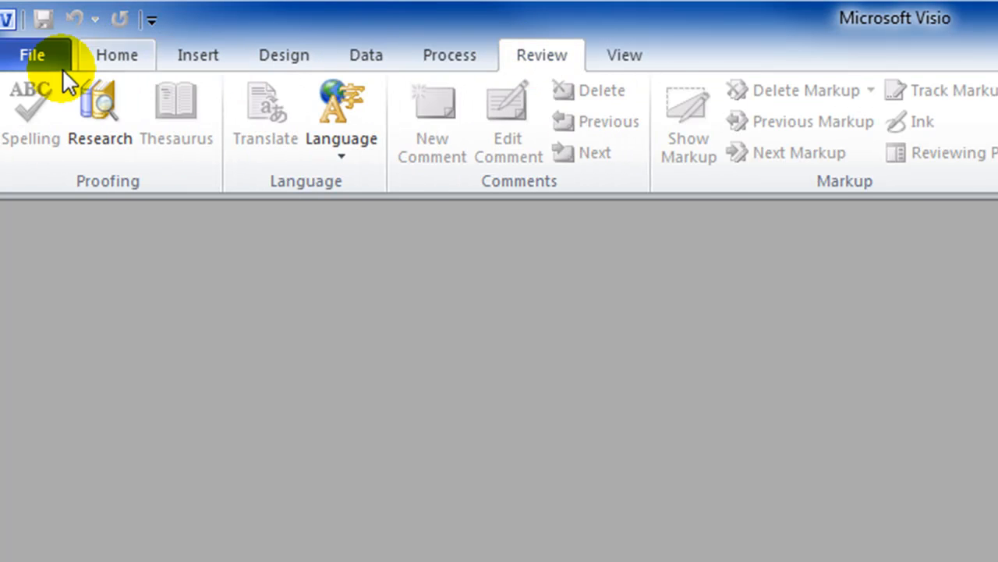
left_click(32, 54)
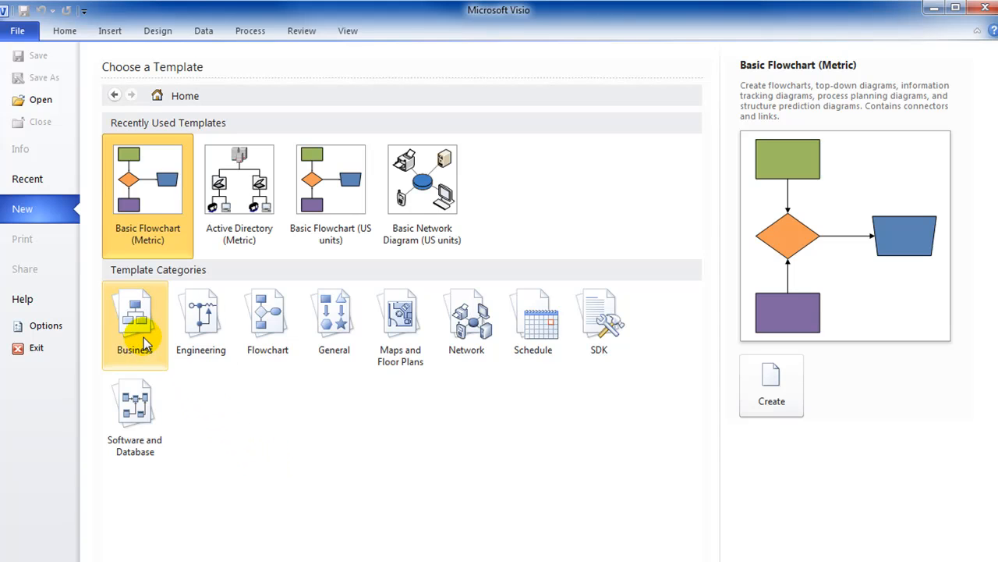
mouse_move(334, 320)
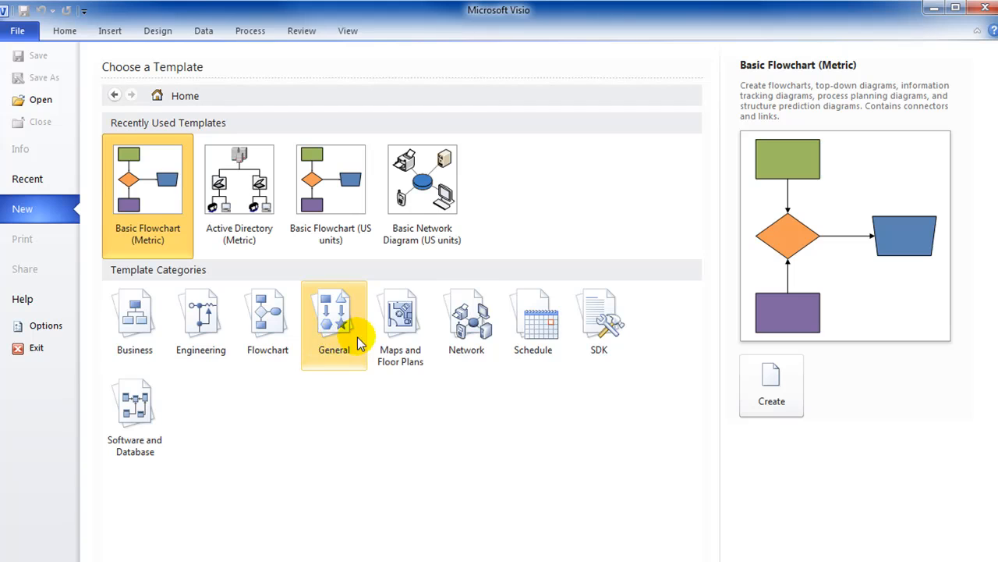
mouse_move(321, 437)
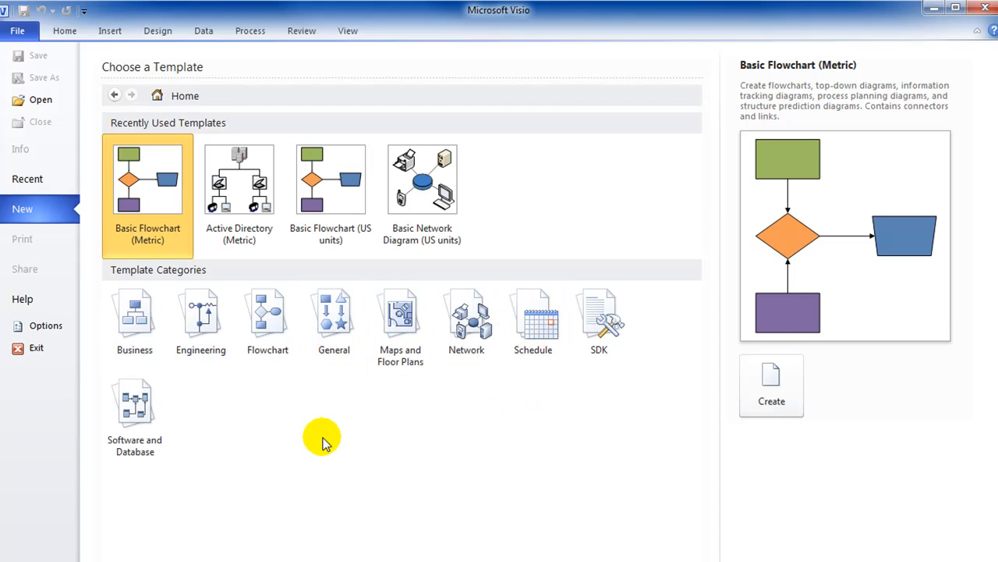
mouse_move(304, 459)
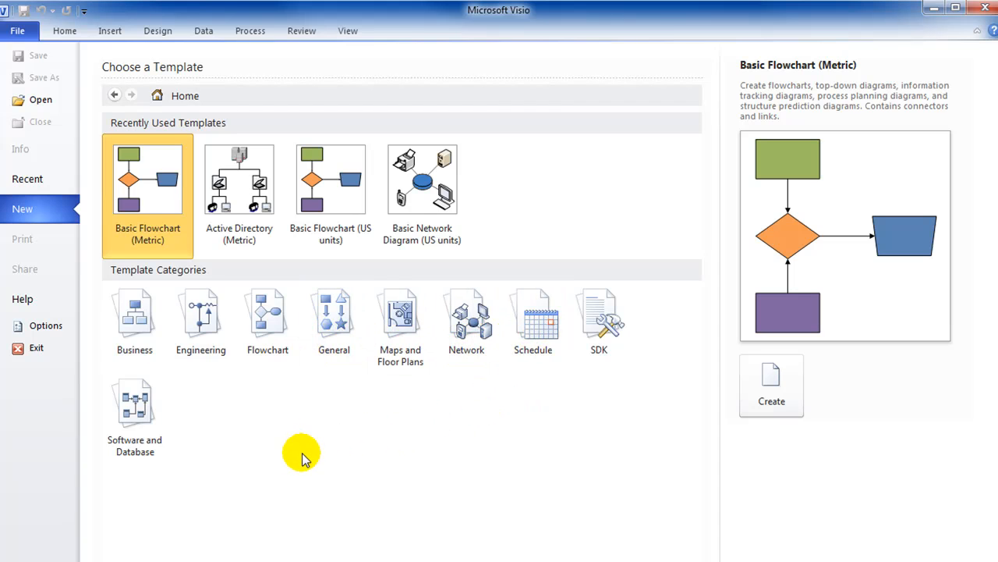
mouse_move(269, 312)
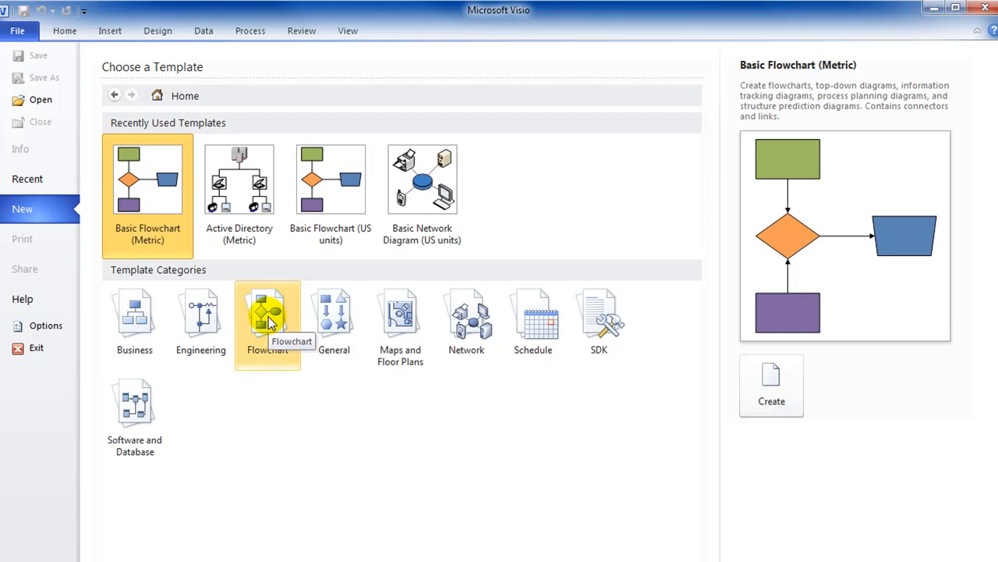
Create a new Basic Flowchart (Metric Units) drawing from the Flowchart category
left_click(269, 320)
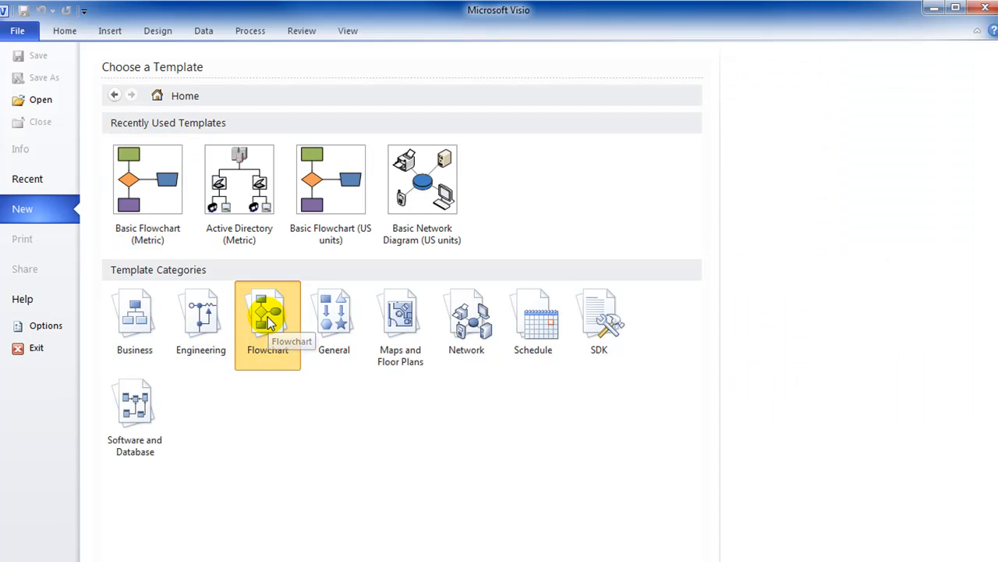
left_click(268, 319)
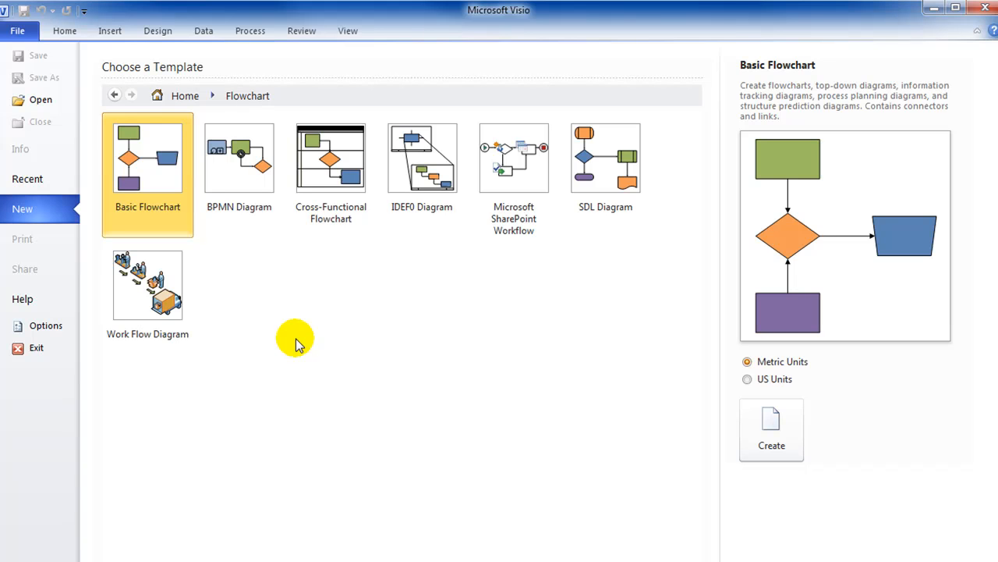
mouse_move(148, 159)
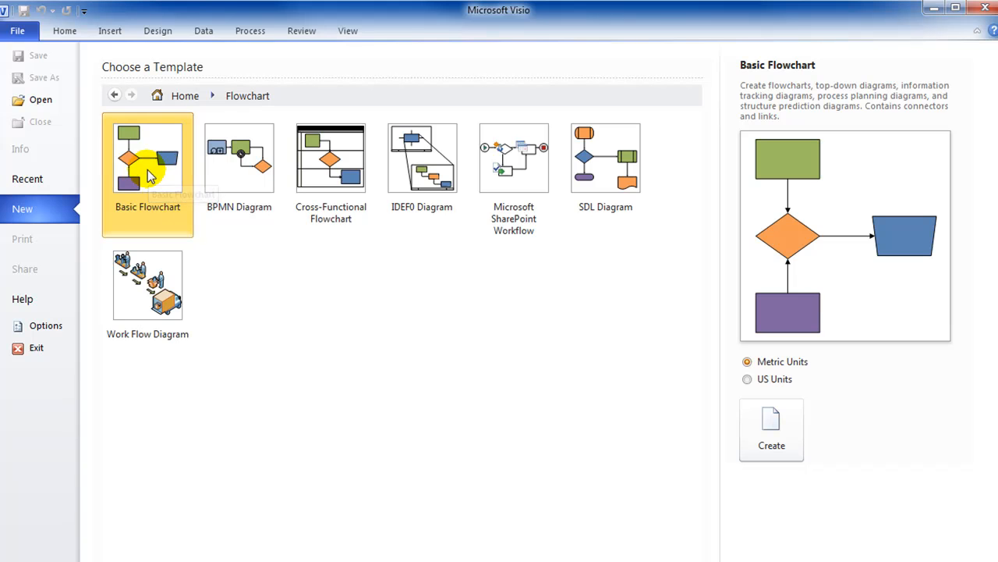
mouse_move(770, 429)
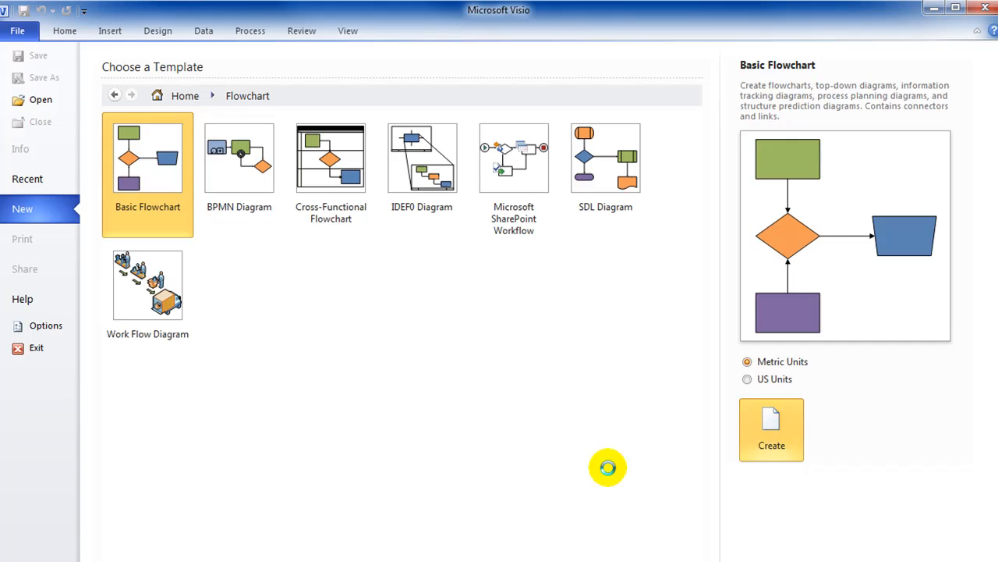
left_click(771, 429)
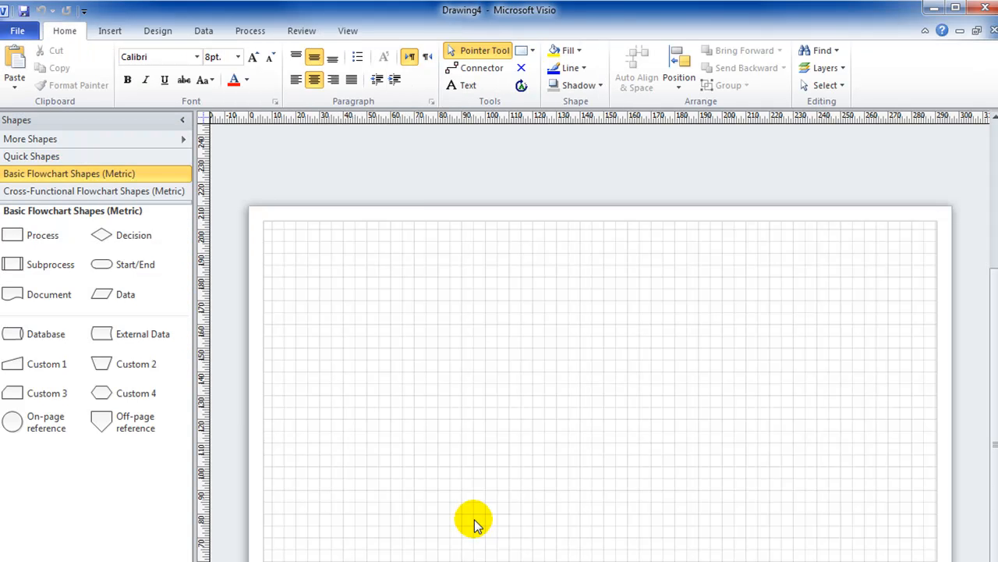
mouse_move(209, 400)
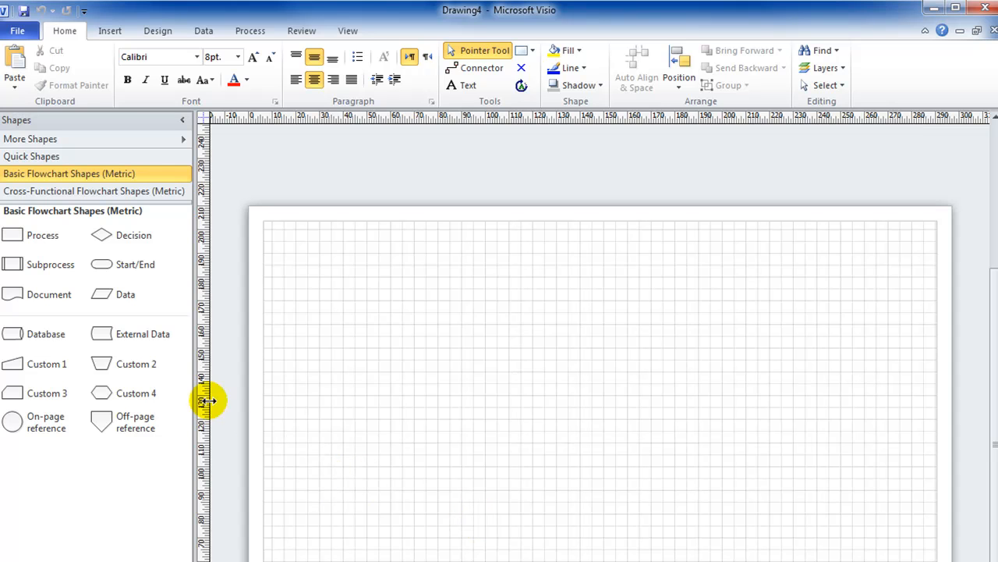
mouse_move(112, 394)
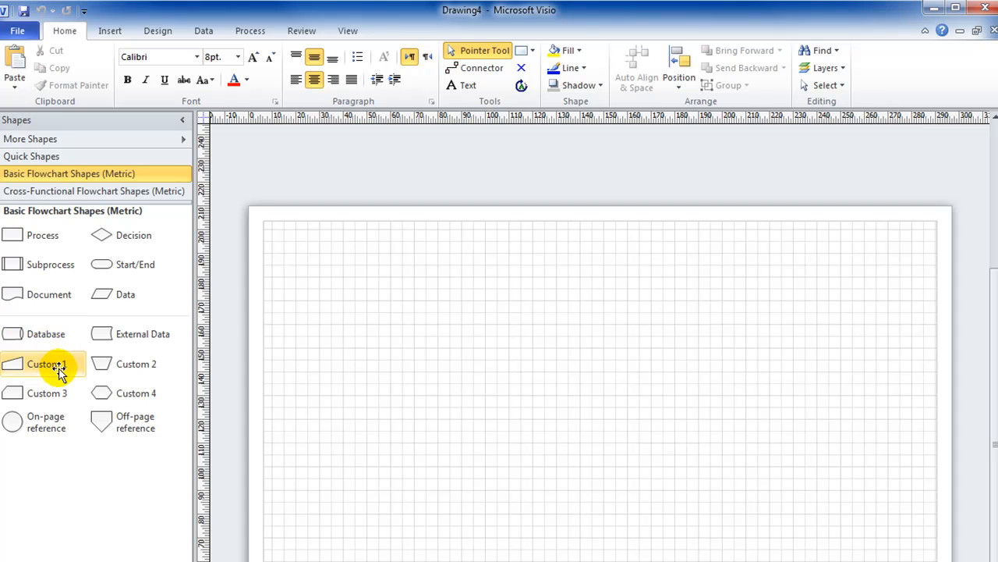
mouse_move(44, 363)
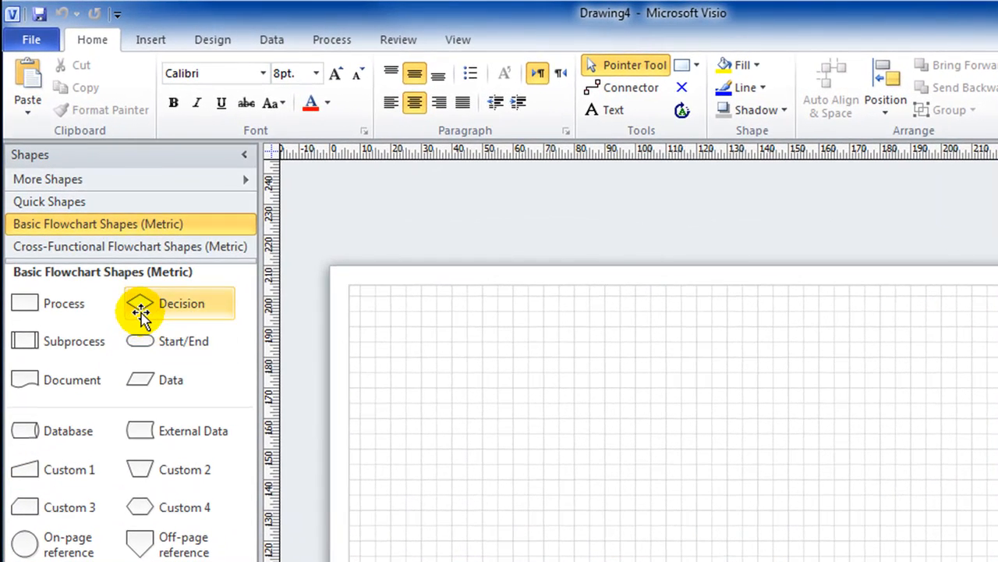
mouse_move(140, 303)
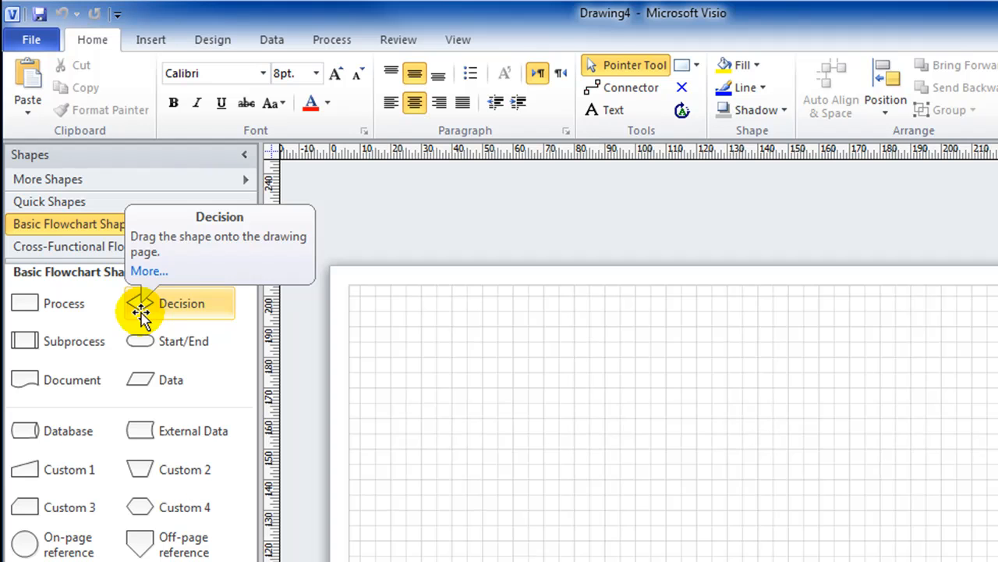
Place a Start/End shape near the page top with a Data shape auto-connected below it
left_click_drag(140, 340, 482, 373)
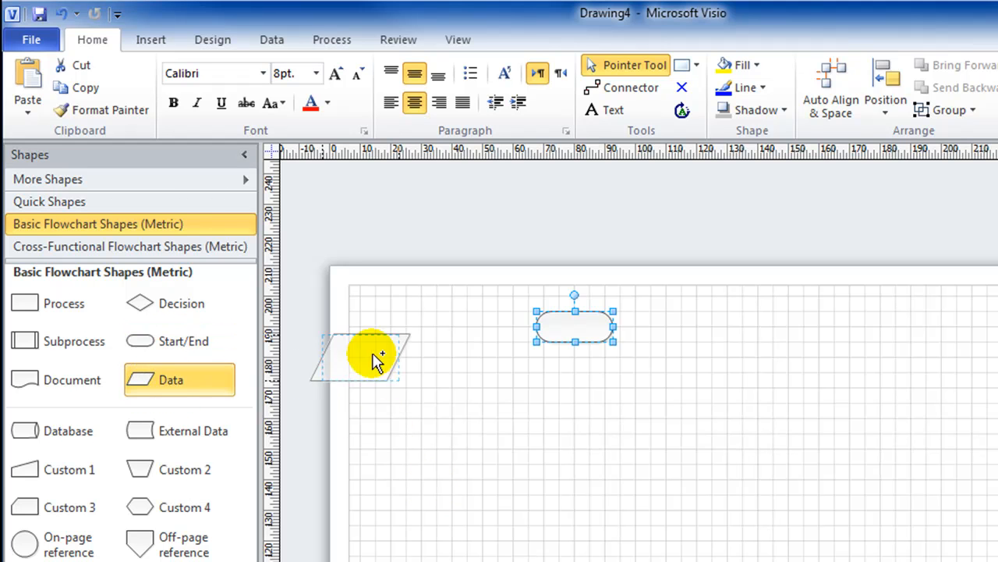
left_click_drag(359, 355, 574, 343)
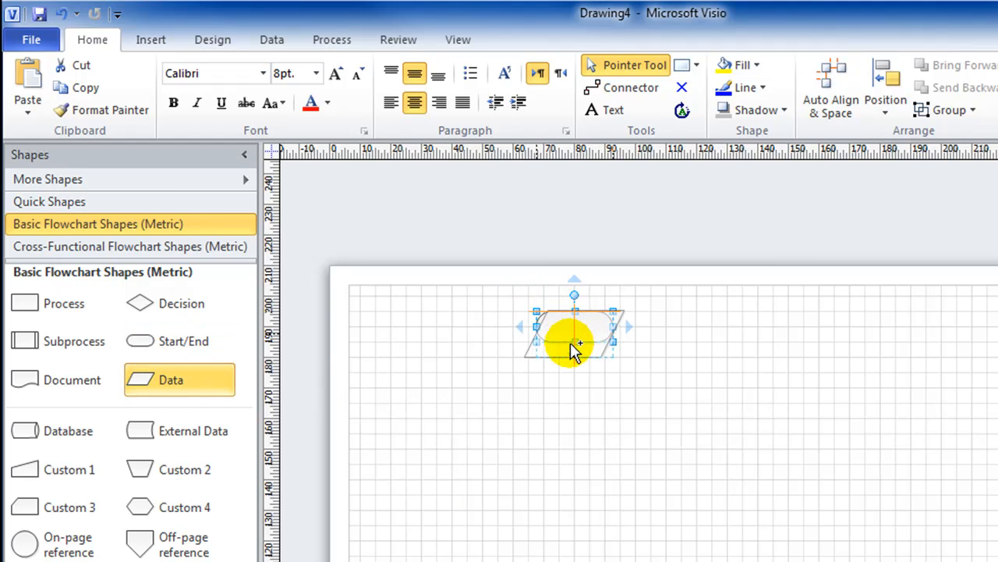
left_click_drag(574, 343, 574, 360)
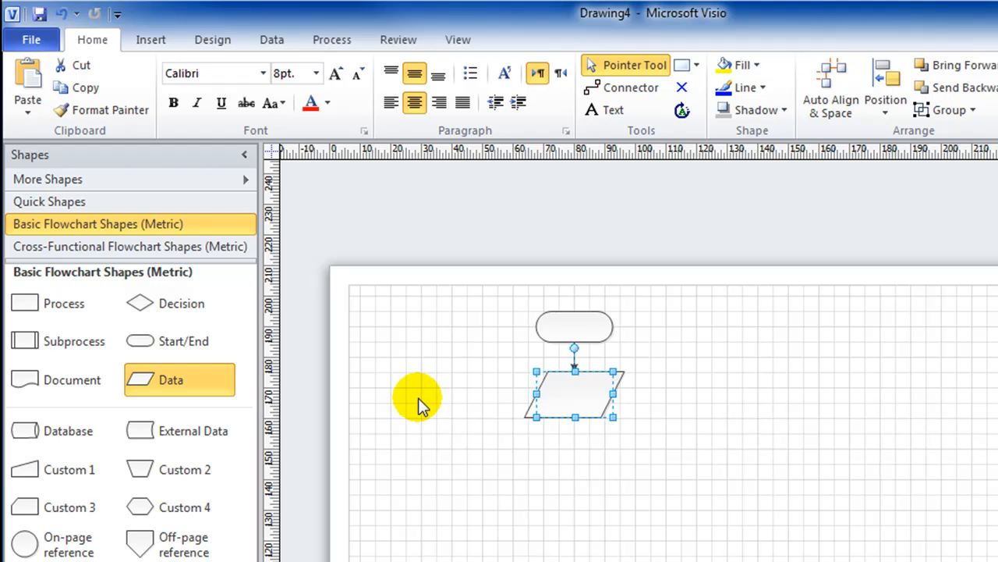
left_click(418, 398)
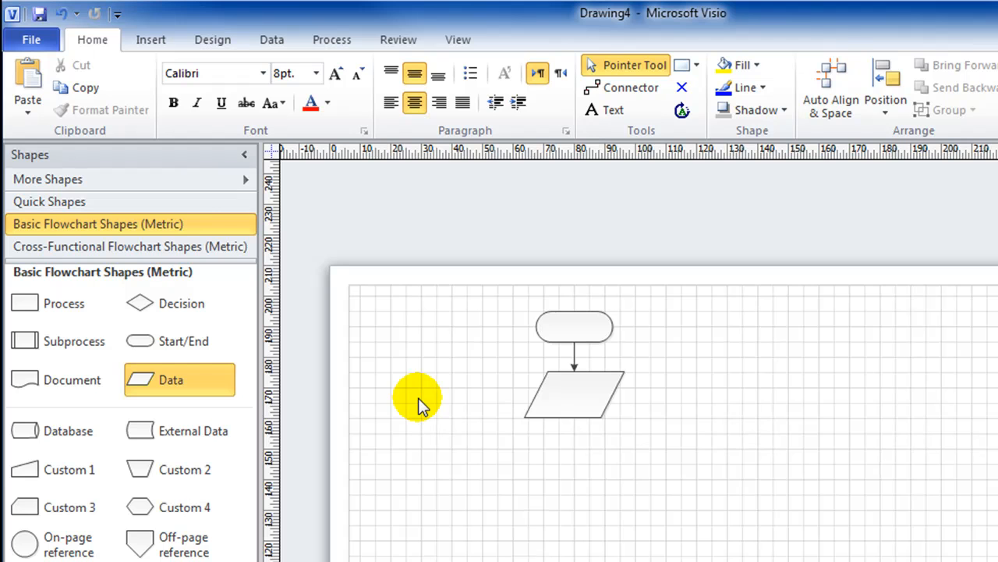
mouse_move(137, 340)
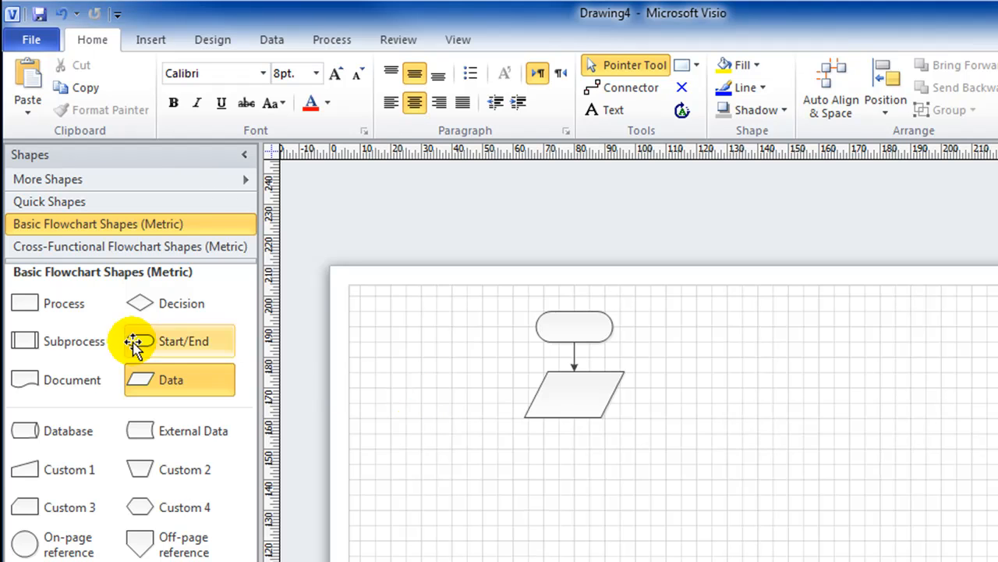
Add a Process box lined up and connected under the Data shape
left_click(574, 396)
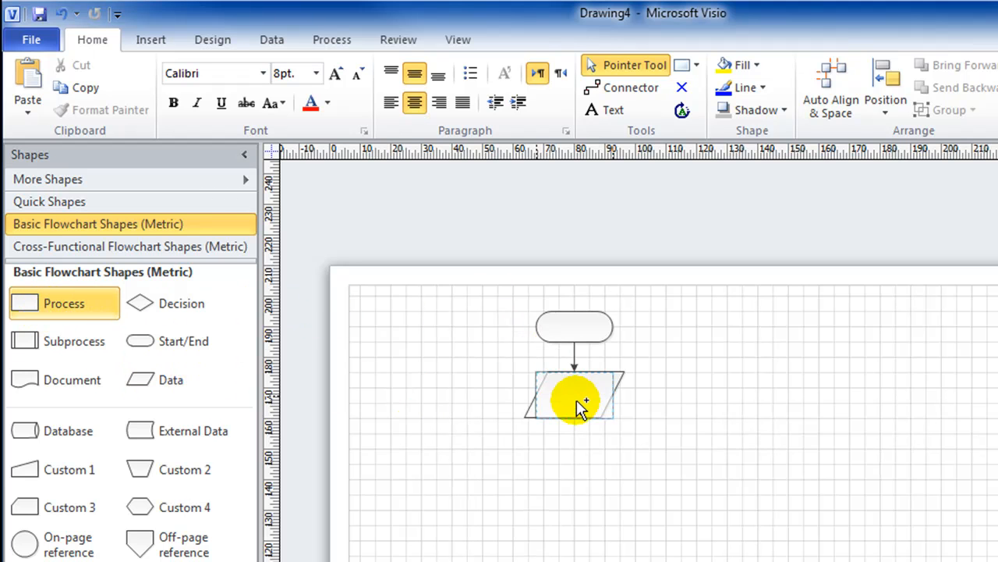
left_click_drag(574, 397, 575, 449)
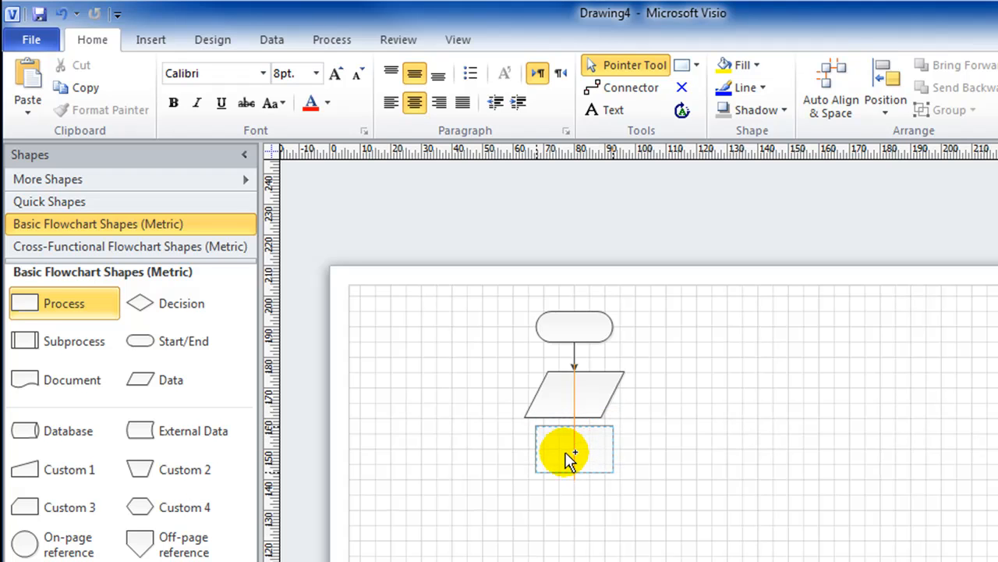
left_click_drag(575, 453, 574, 468)
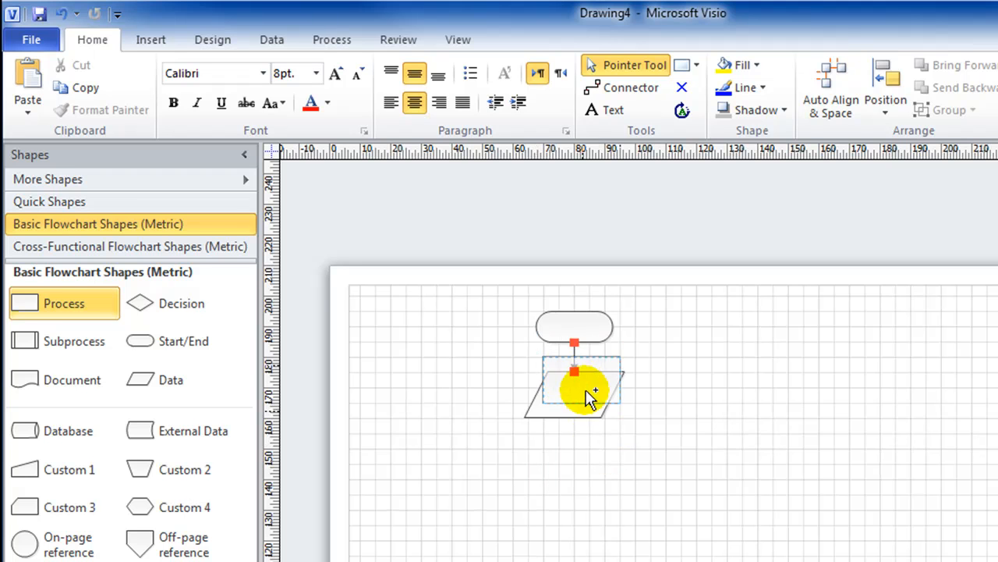
left_click_drag(577, 390, 558, 449)
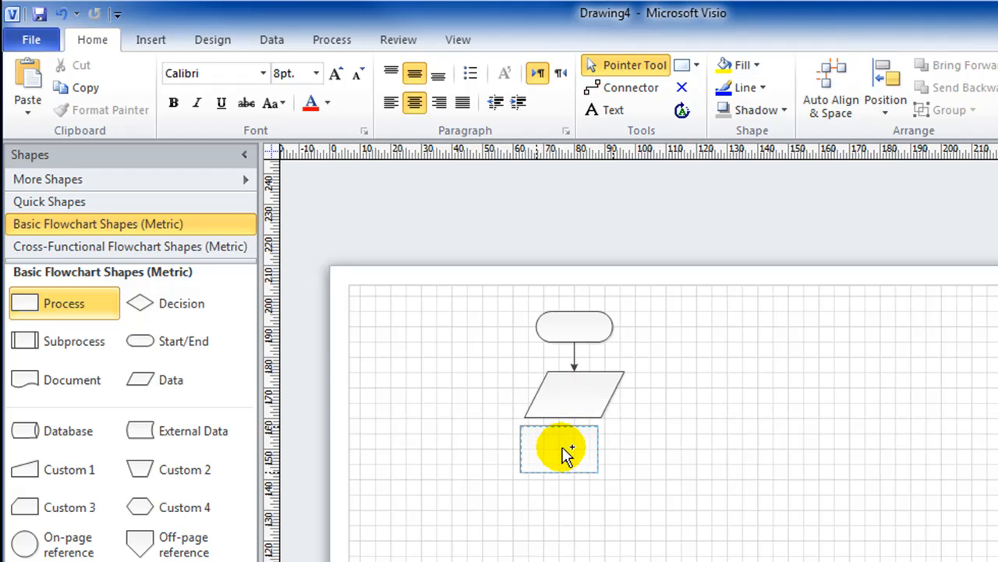
left_click_drag(558, 450, 574, 408)
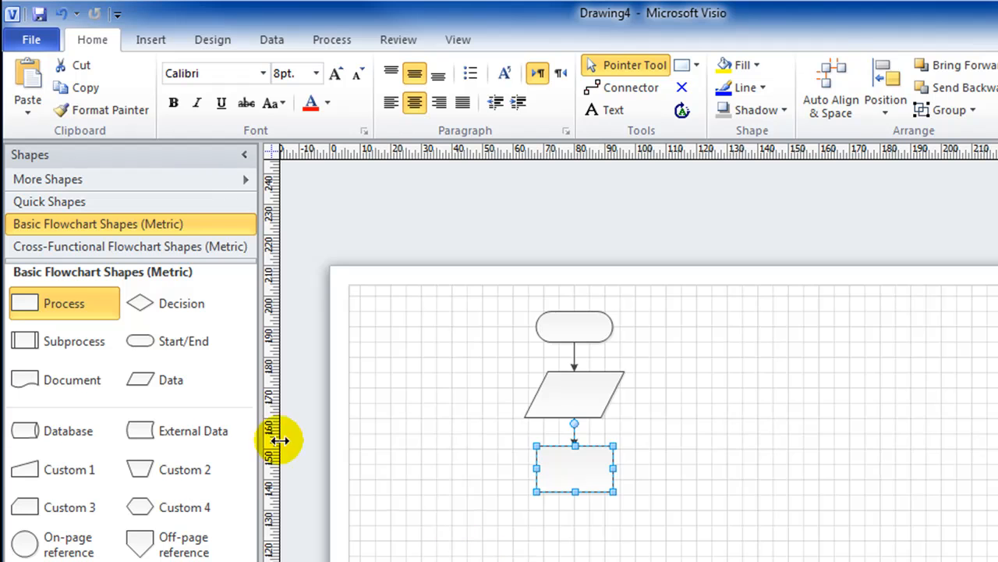
mouse_move(164, 355)
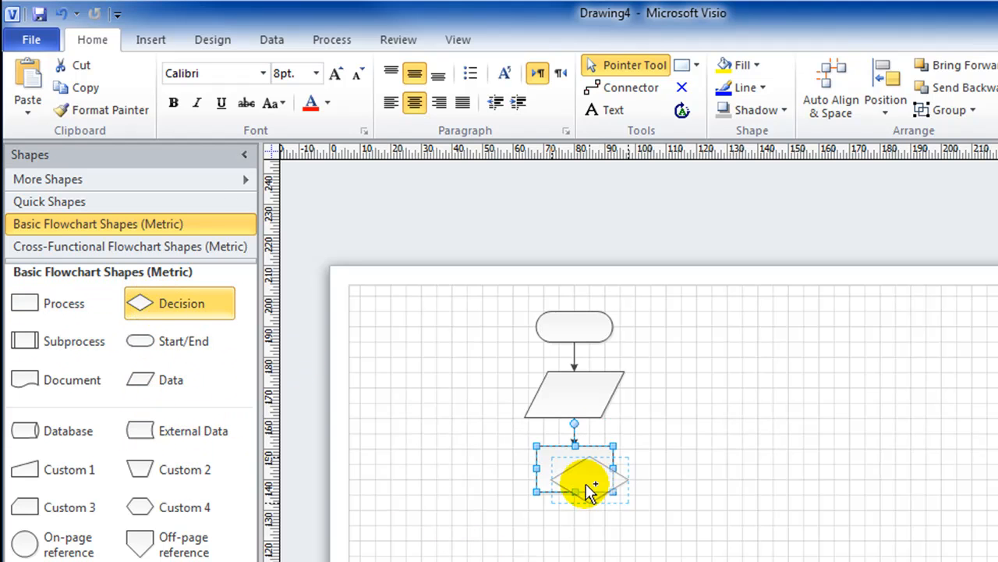
Add a Decision diamond under the Process box and an output Data shape below it
left_click_drag(590, 481, 574, 465)
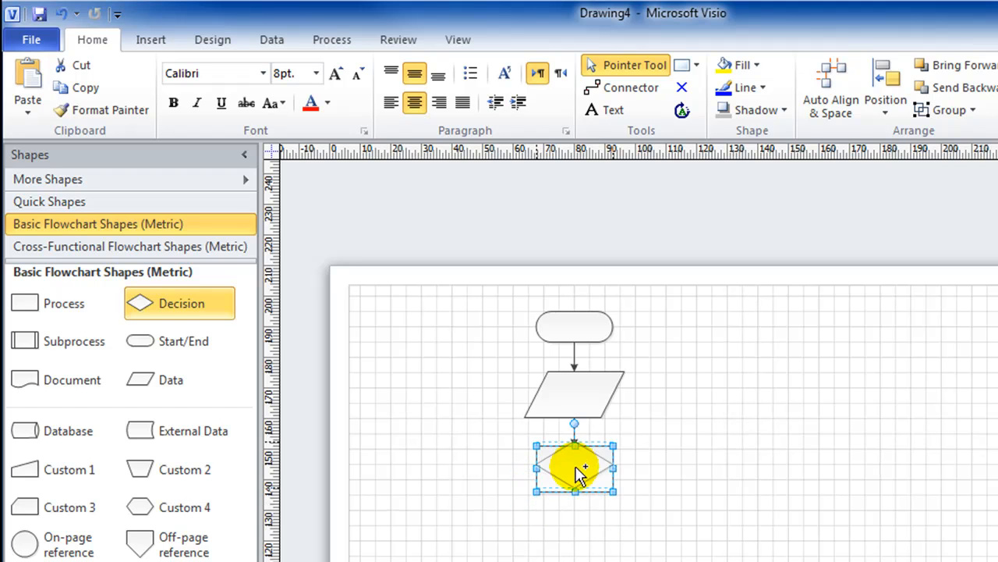
left_click_drag(574, 468, 581, 434)
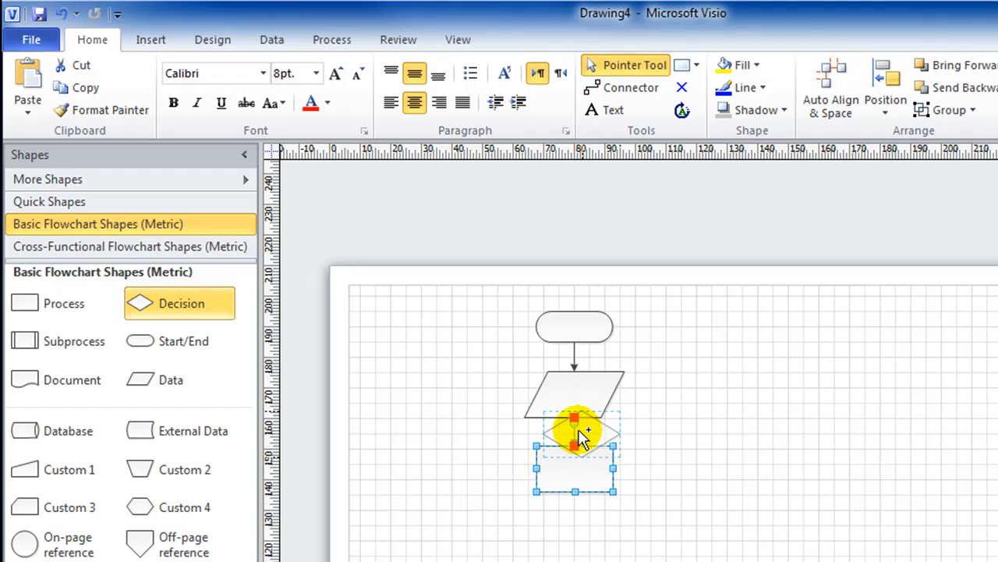
left_click_drag(574, 433, 574, 499)
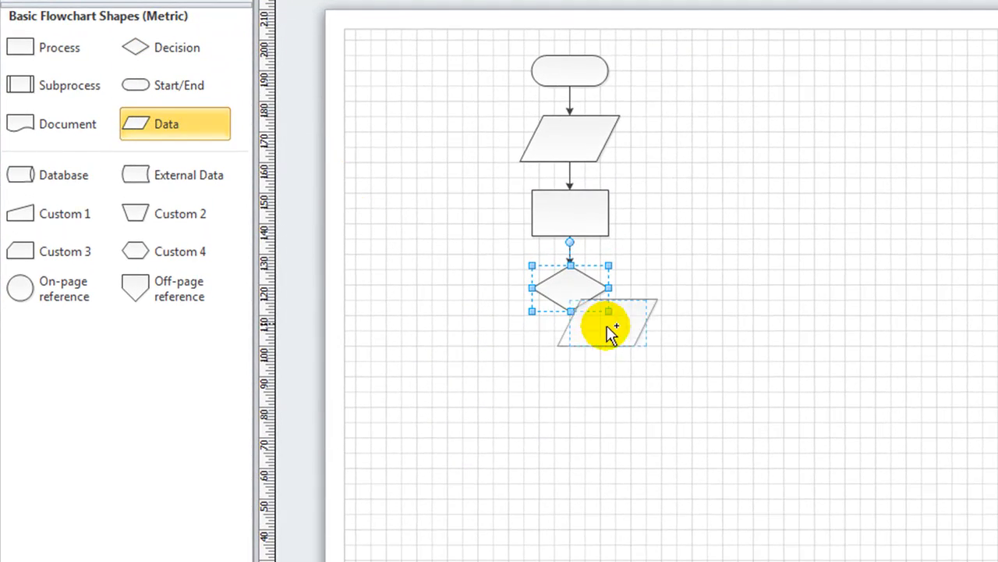
left_click_drag(609, 323, 570, 299)
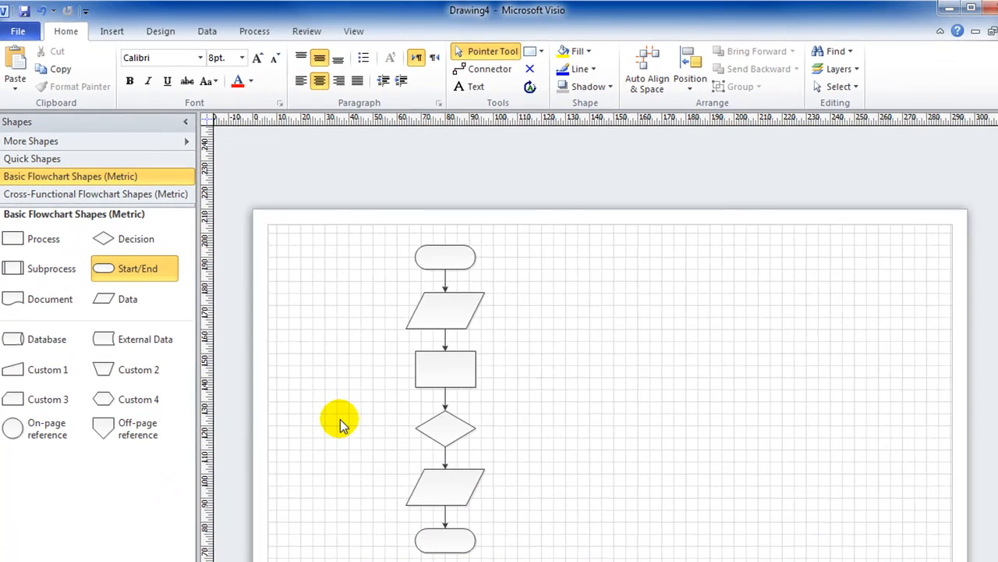
mouse_move(435, 165)
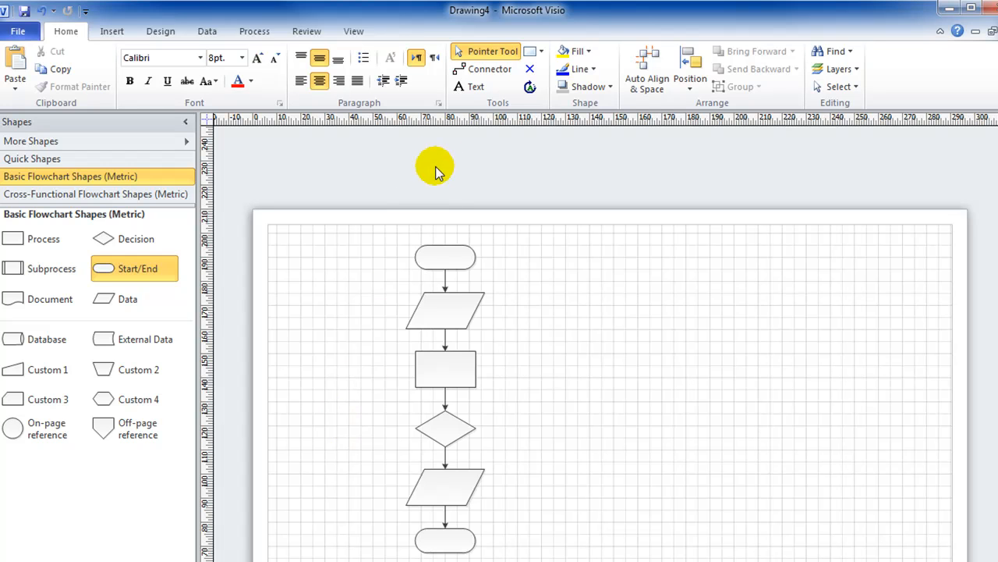
mouse_move(490, 69)
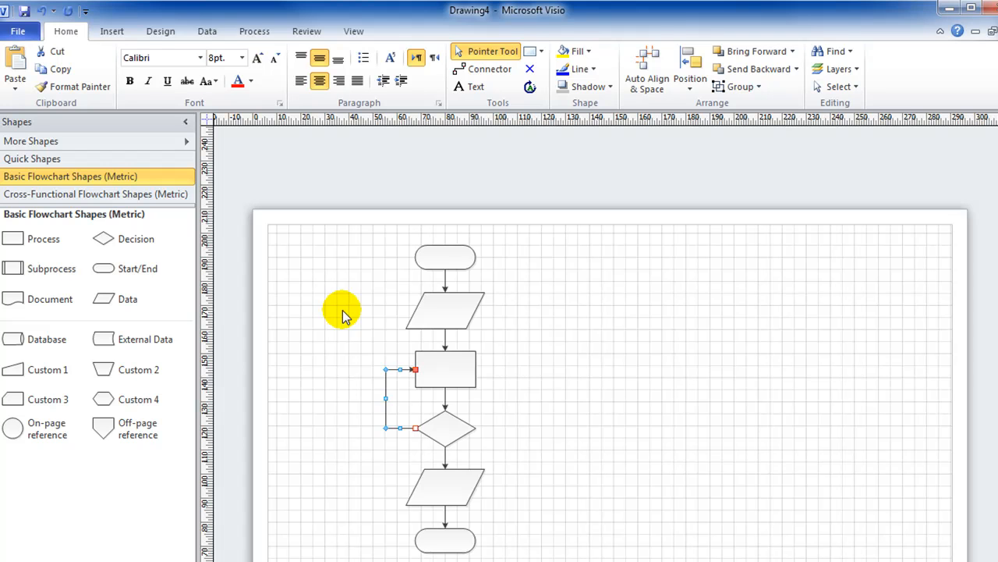
Finish the loop-back connector from the Decision to the Process box and select the start shape
left_click(343, 309)
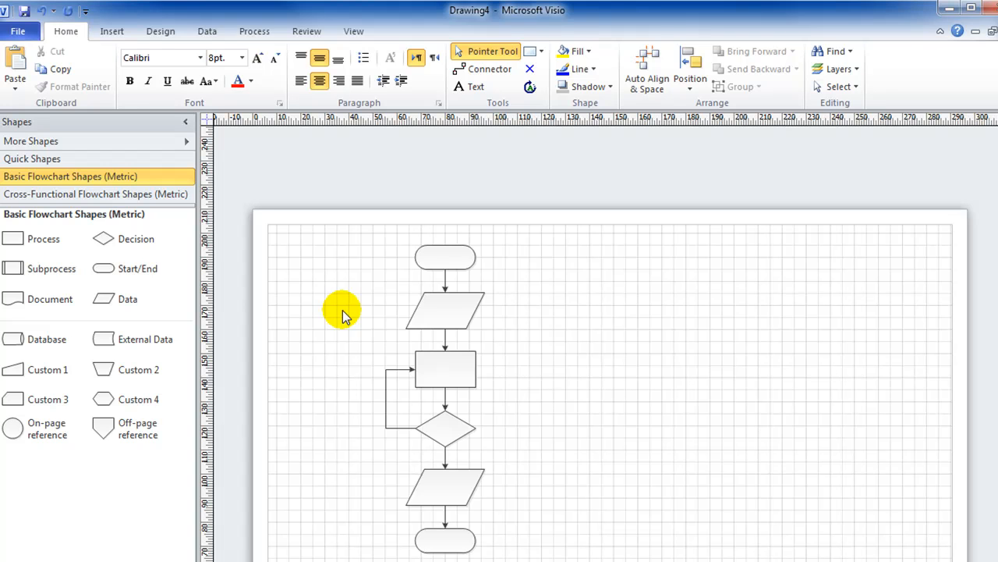
left_click(445, 257)
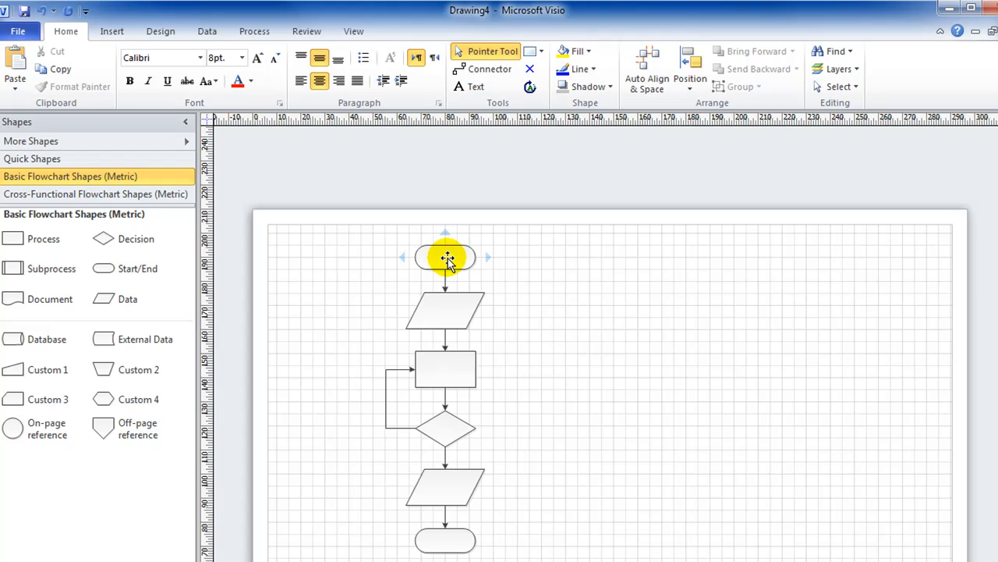
Label the top four shapes start, input, process and decision
left_click(445, 257)
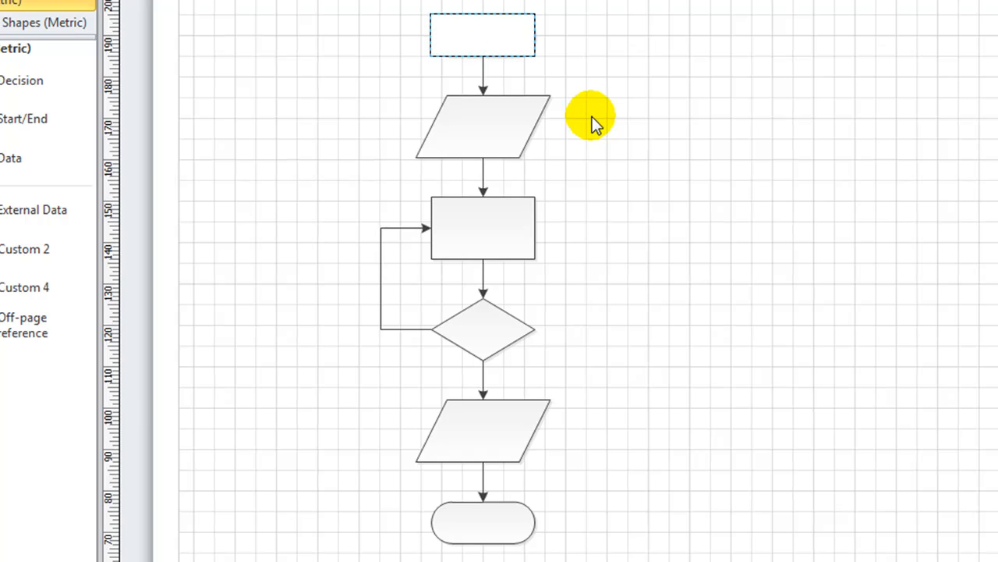
type("start")
left_click(482, 126)
type("in")
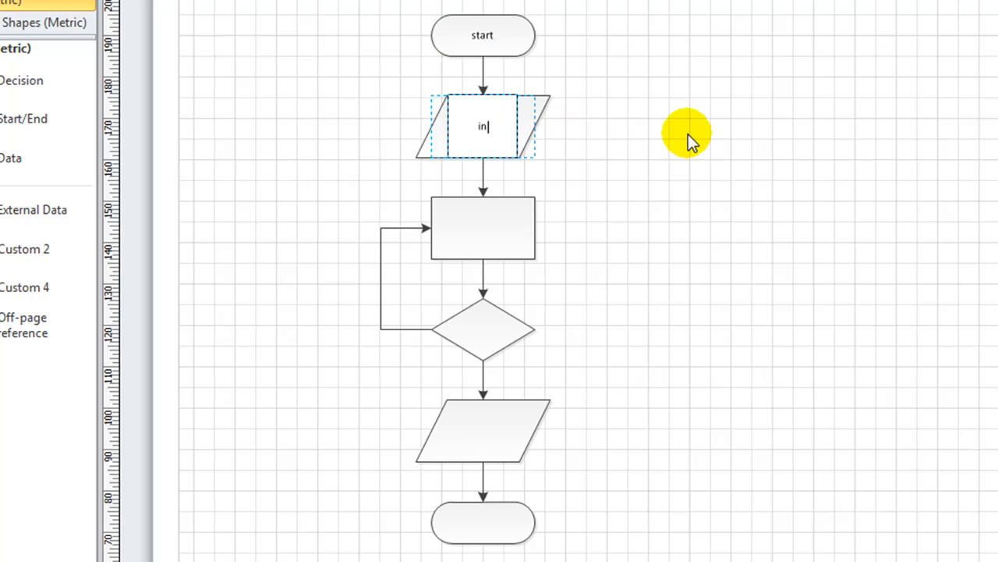
type("put")
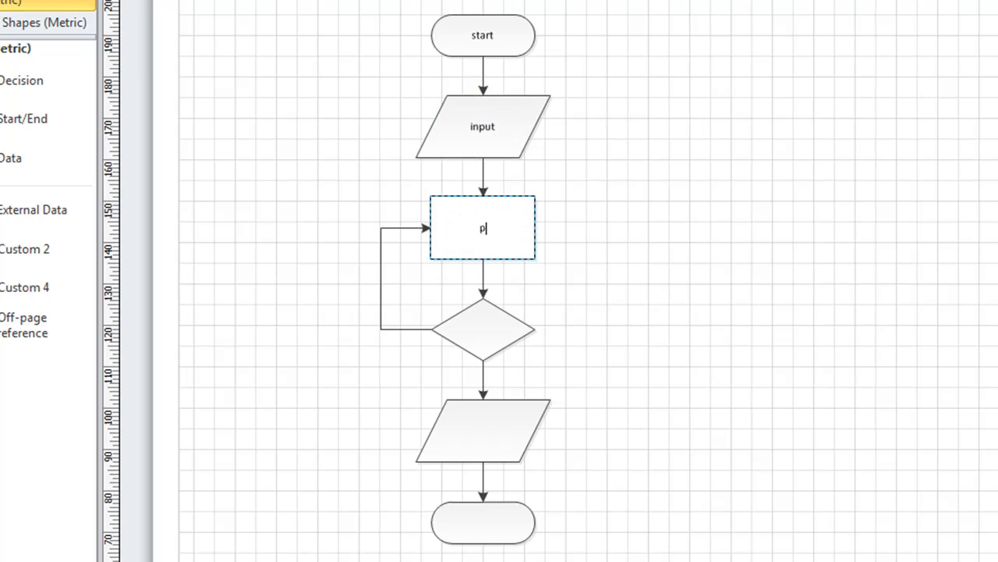
type("rocess")
left_click(482, 329)
type("de")
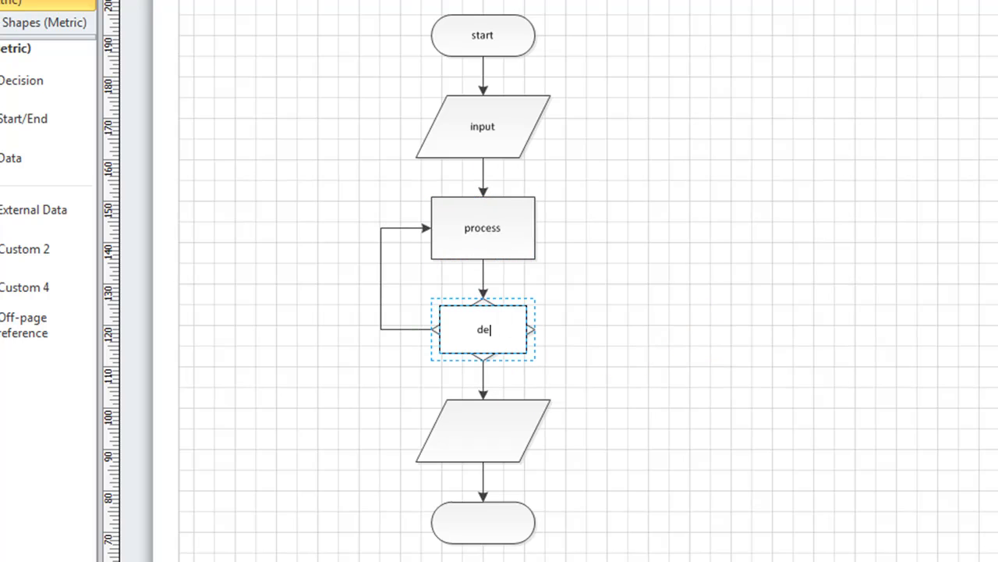
type("cision")
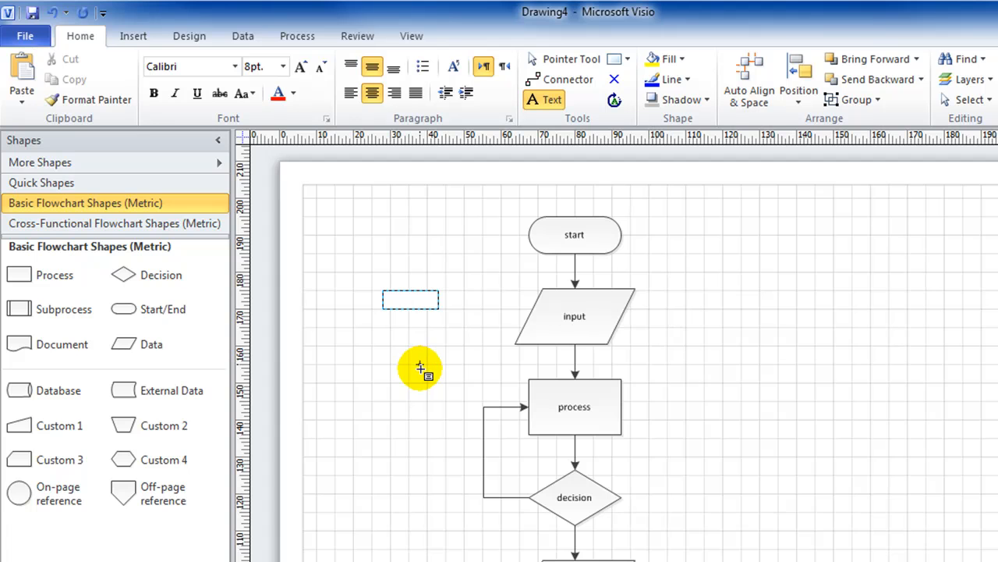
Add a YES text label, paste a copy of it and select YES to position it by the loop
type("YES")
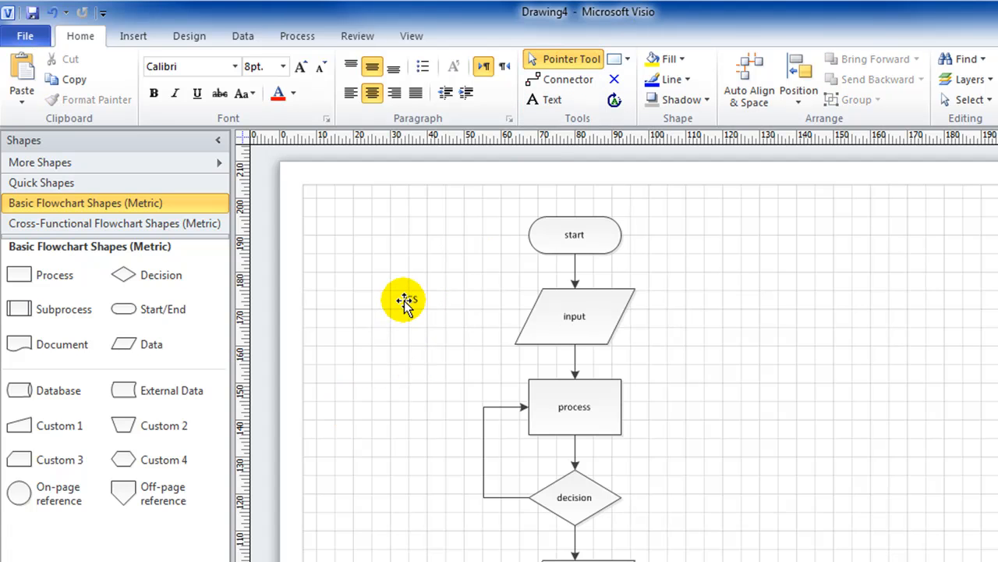
right_click(404, 300)
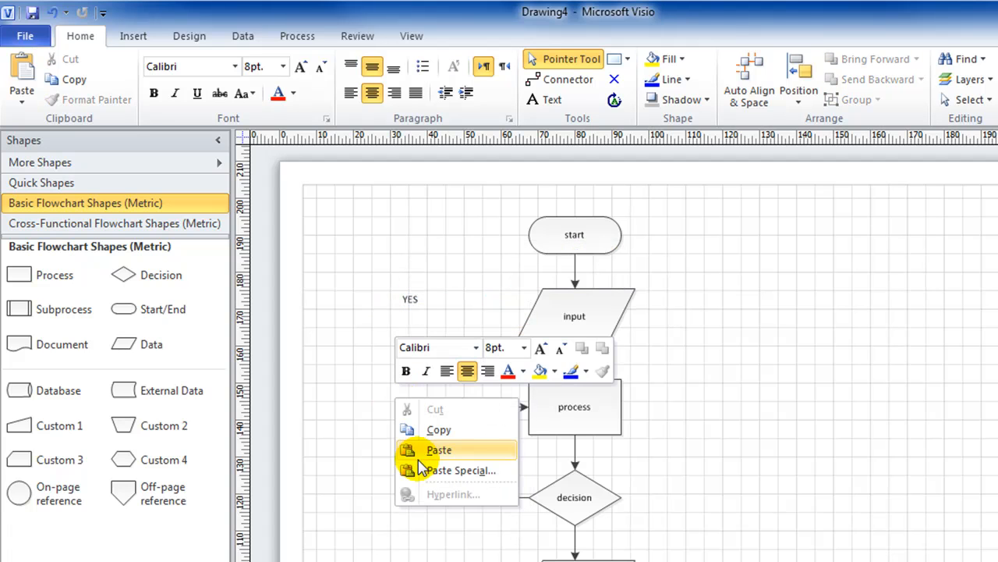
left_click(439, 450)
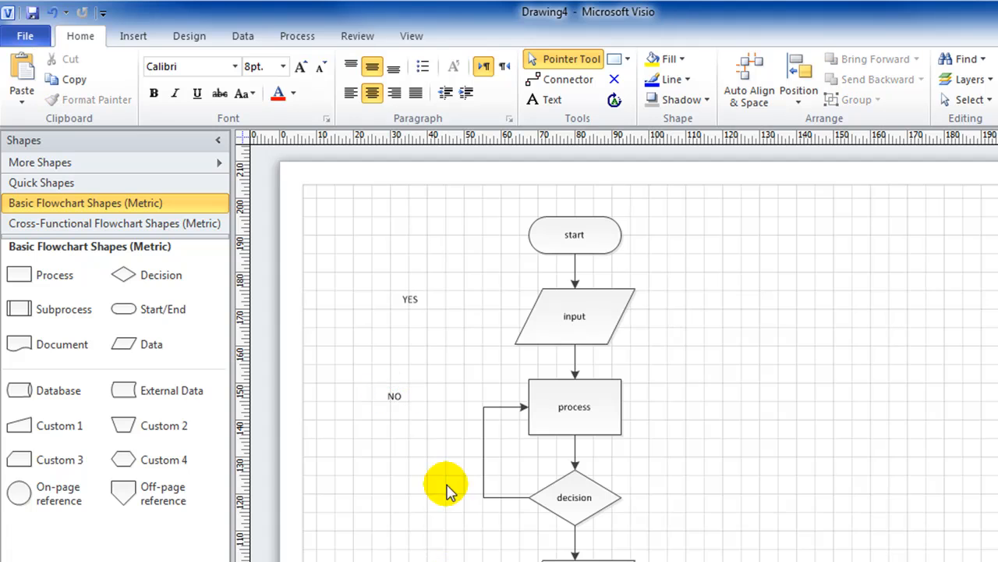
left_click(410, 300)
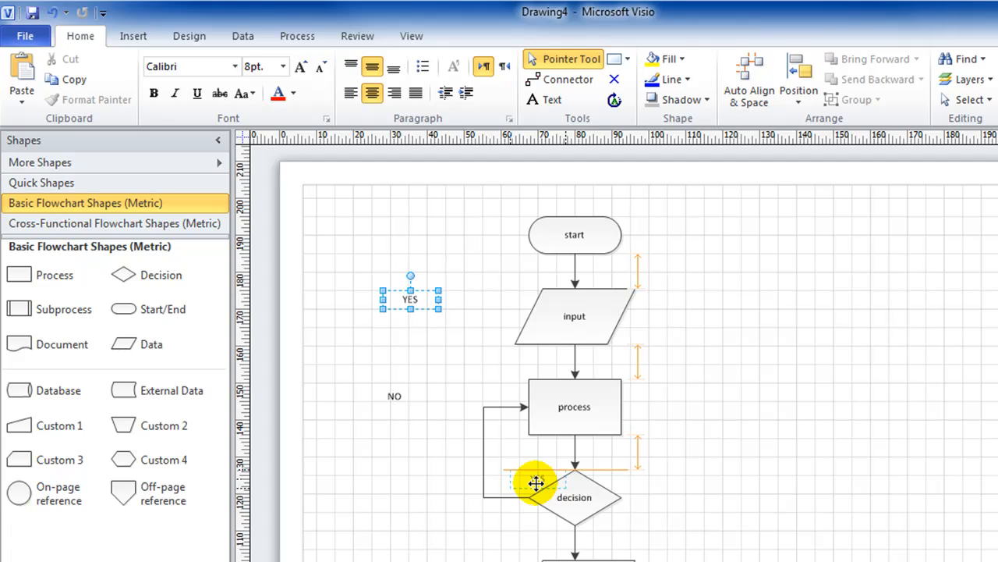
mouse_move(527, 484)
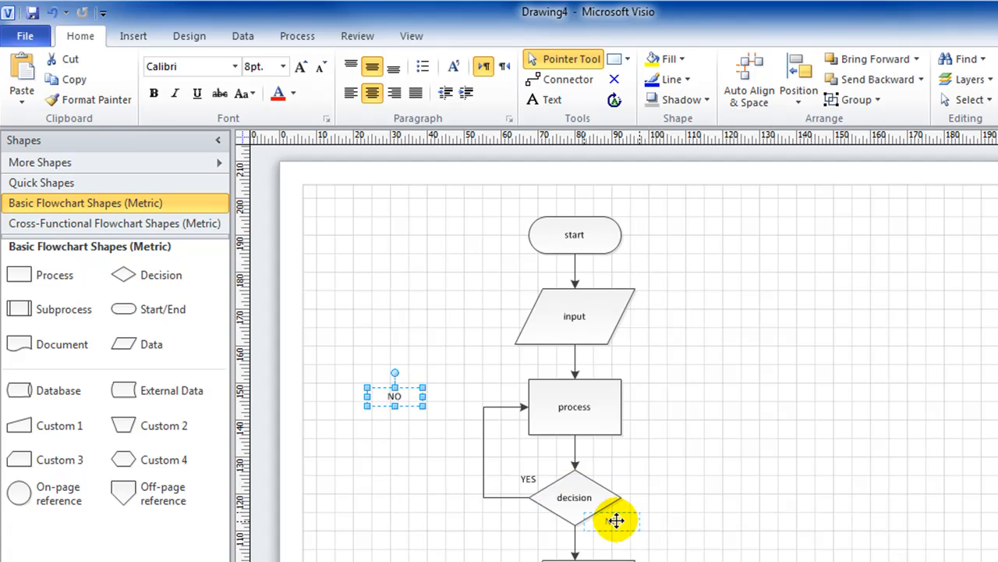
Move the NO label just below the decision diamond
left_click_drag(393, 396, 593, 538)
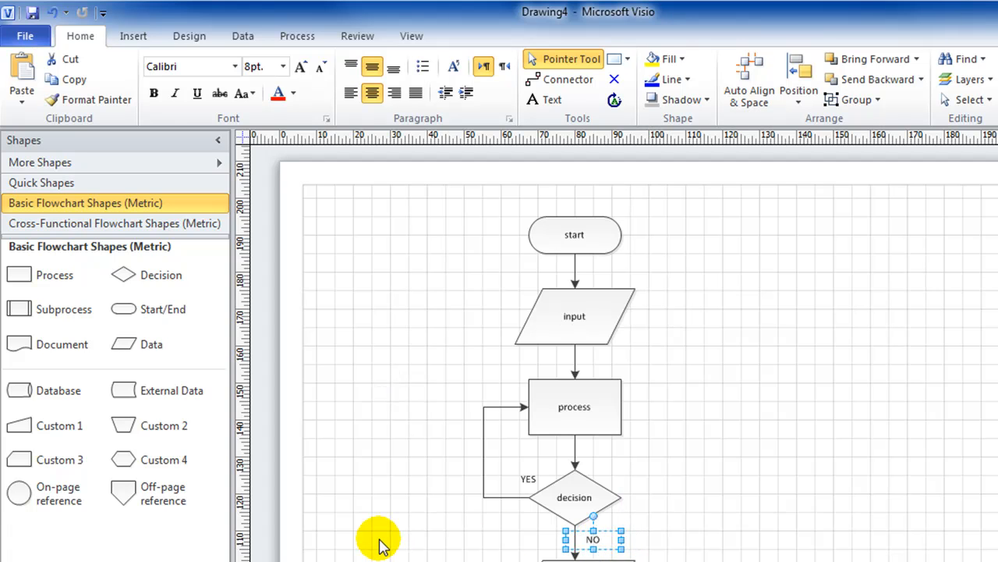
left_click(337, 405)
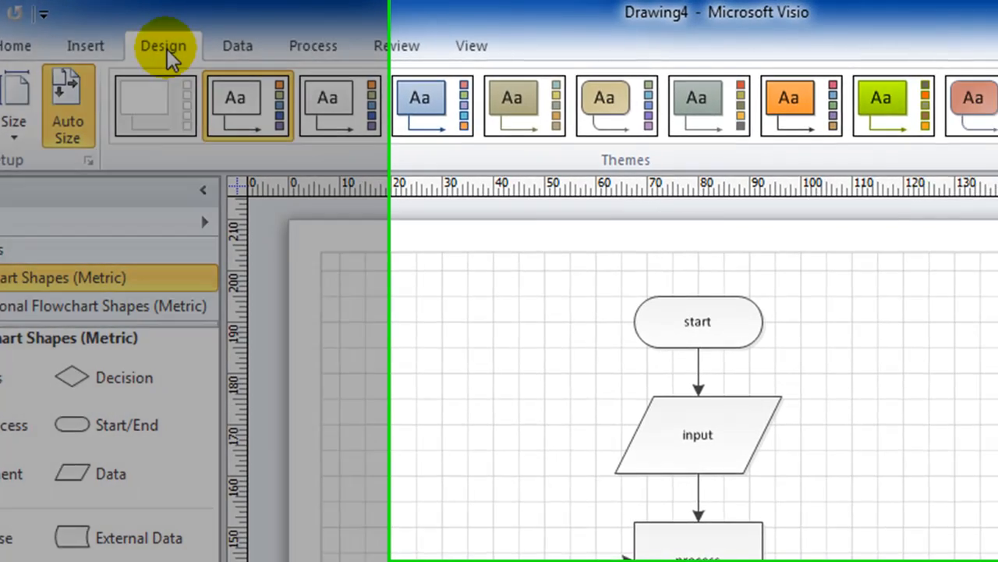
mouse_move(711, 82)
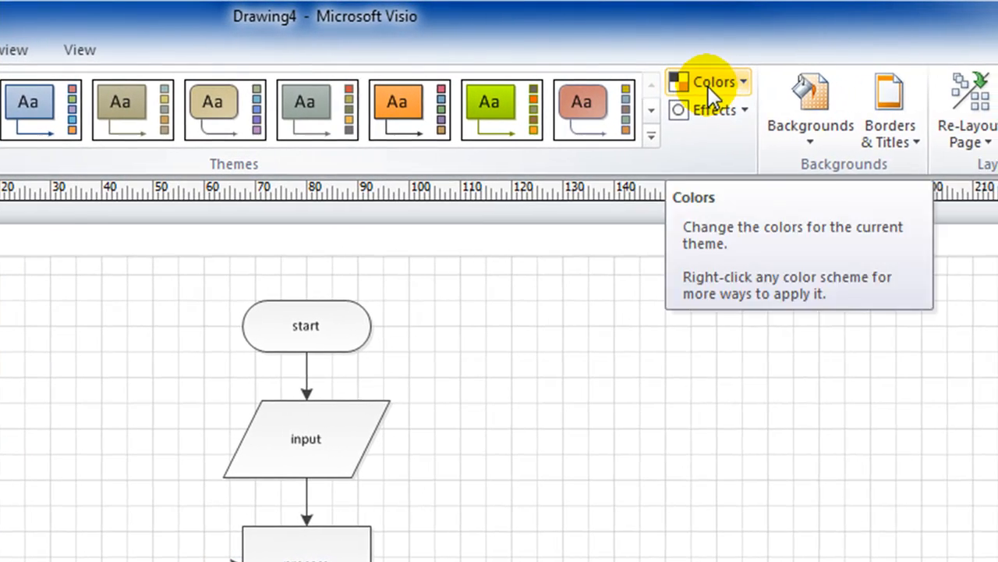
Apply a blue colour scheme and a shading effect to the themed flowchart
left_click(708, 82)
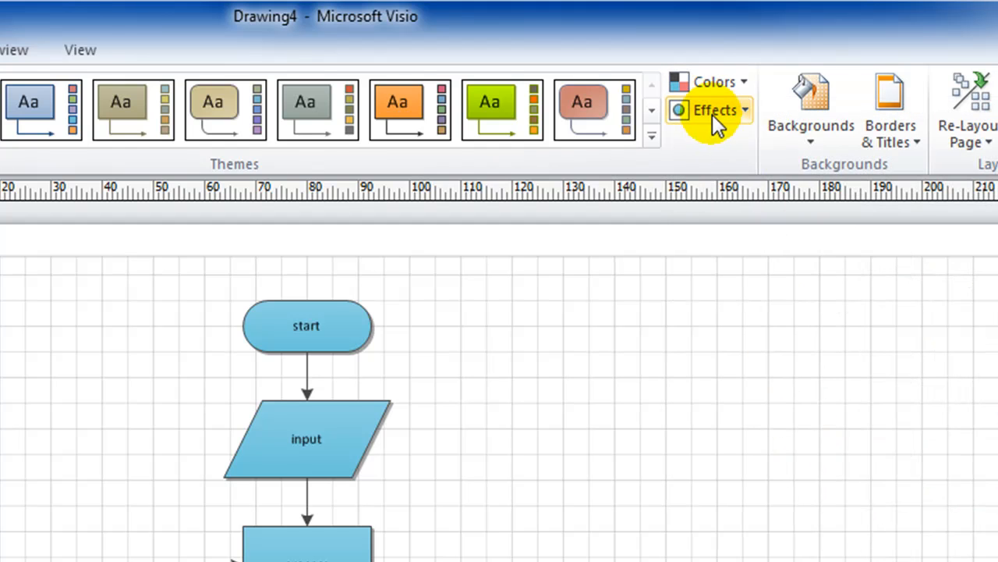
left_click(714, 109)
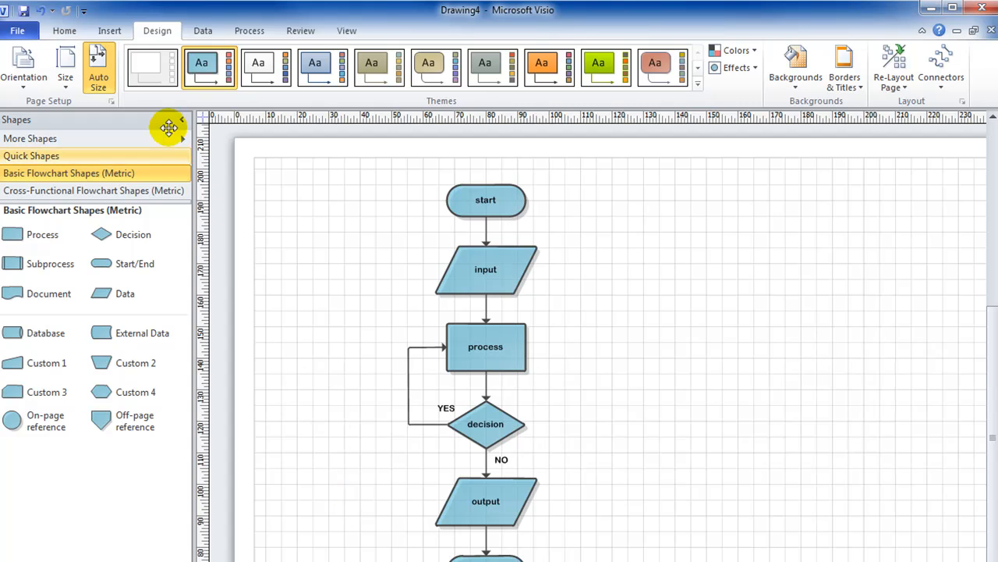
Begin Save As to the Desktop as Drawing4 and list the available file types
left_click(17, 31)
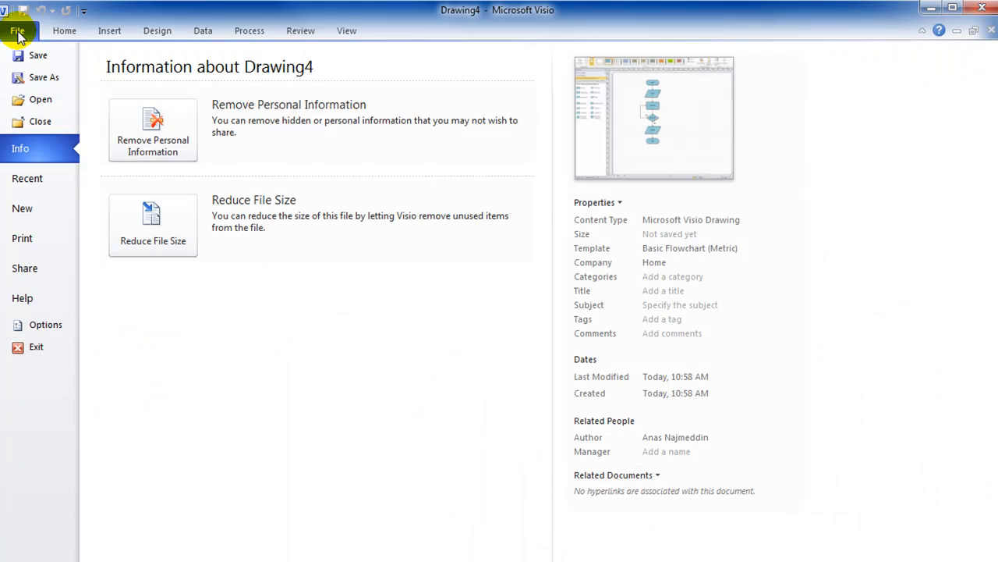
left_click(43, 78)
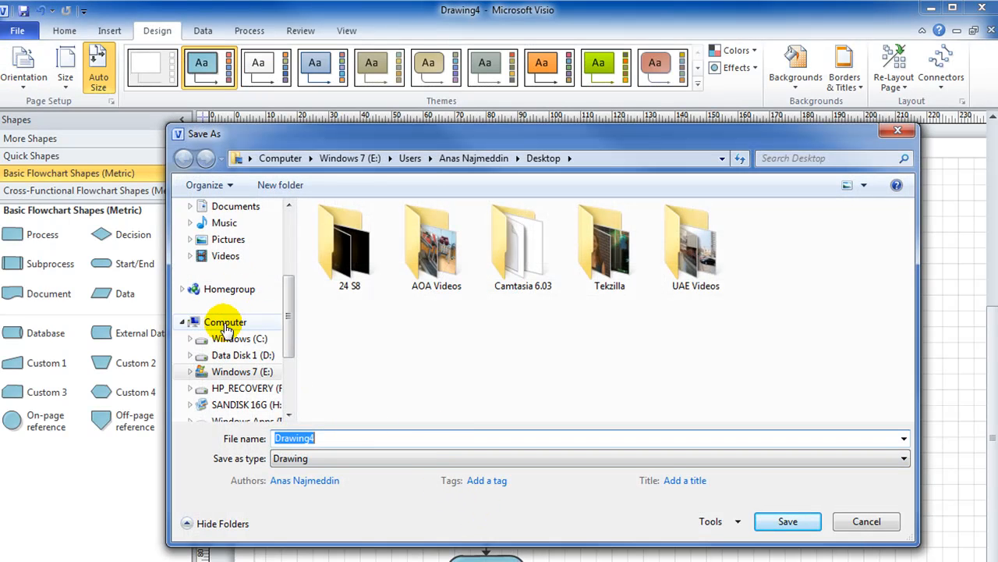
mouse_move(226, 256)
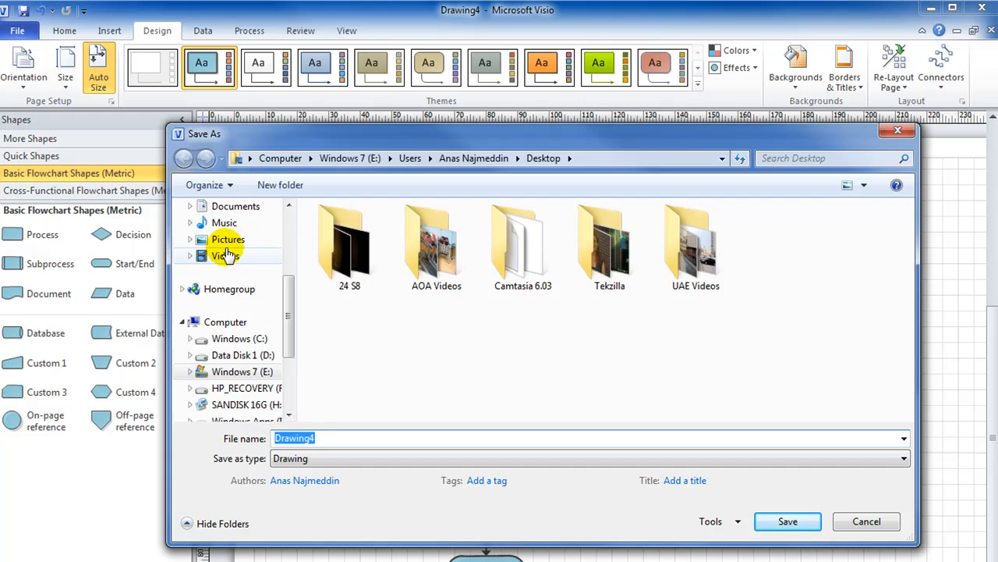
mouse_move(245, 303)
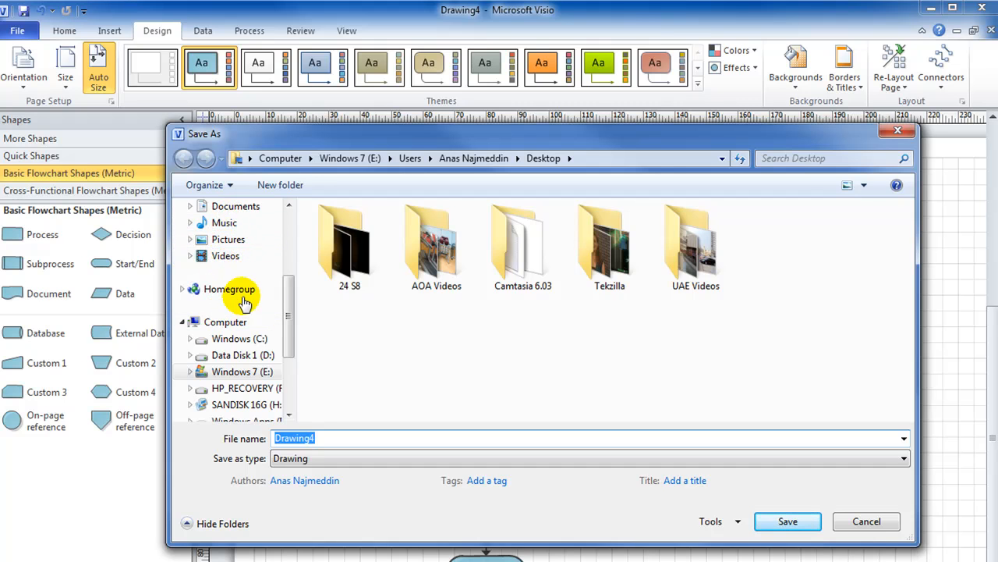
scroll("up", 3)
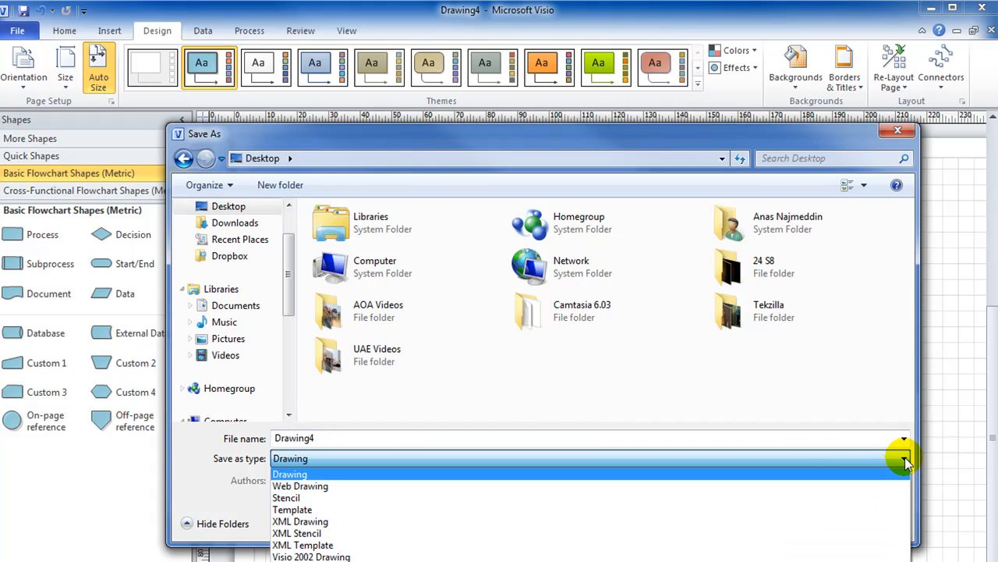
mouse_move(459, 544)
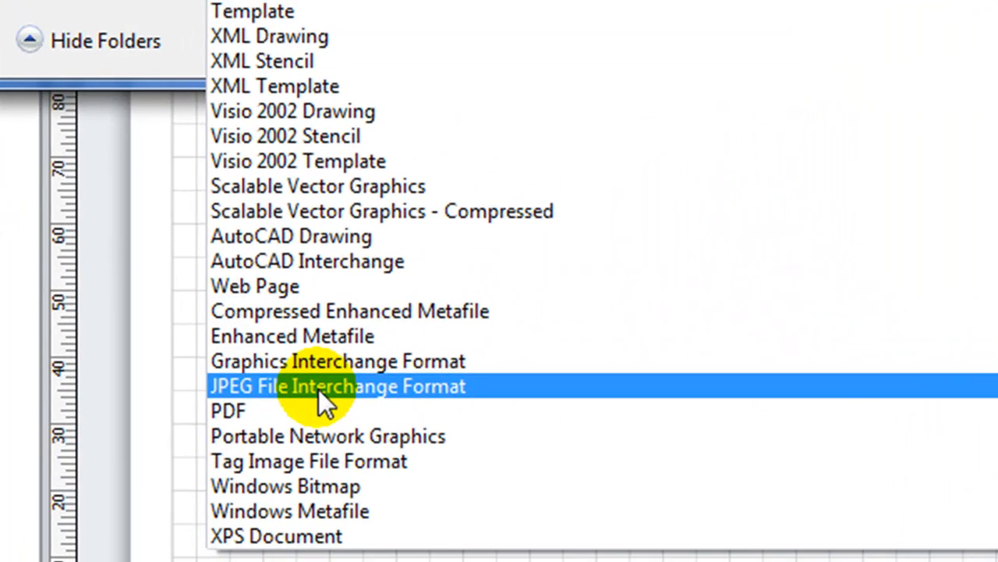
Save as JPEG File Interchange Format with custom resolution 1000 x 1000 pixels/in
left_click(337, 386)
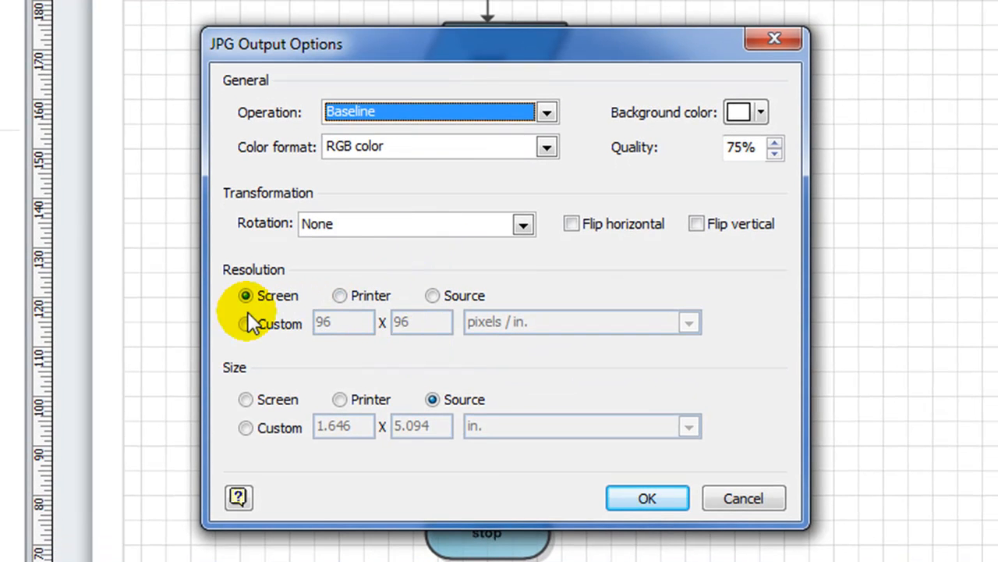
mouse_move(273, 278)
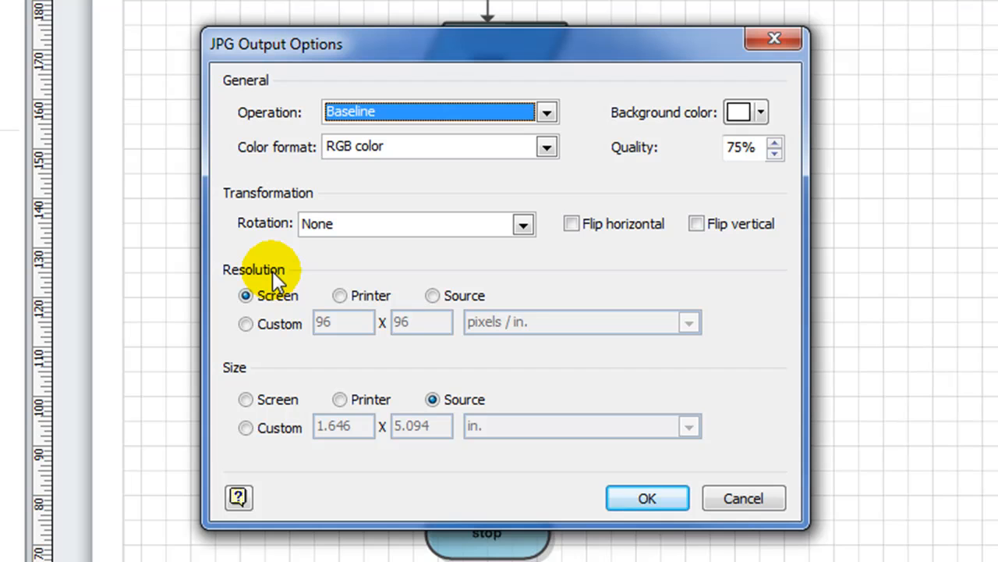
left_click(247, 323)
type("1000")
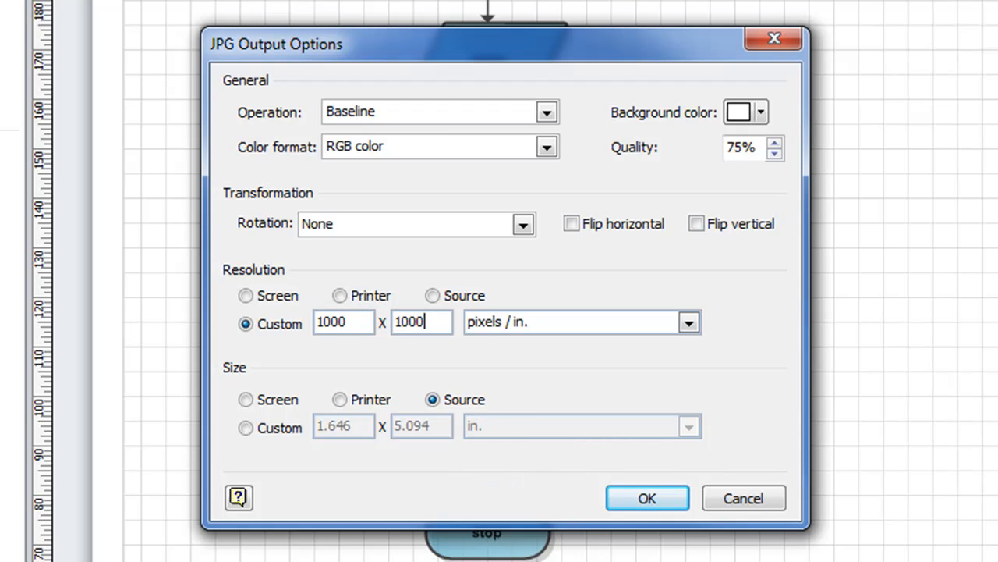
left_click(645, 498)
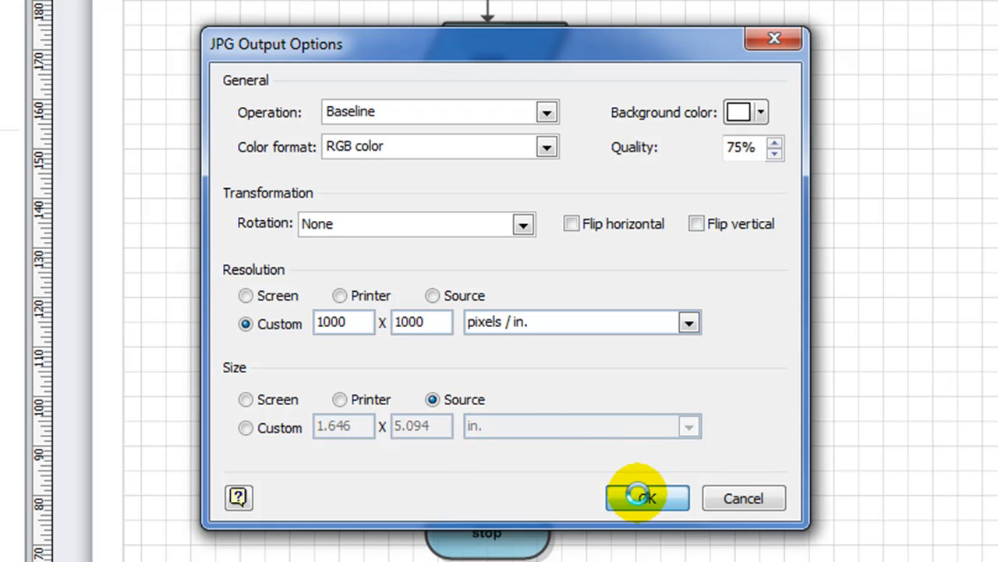
left_click(645, 497)
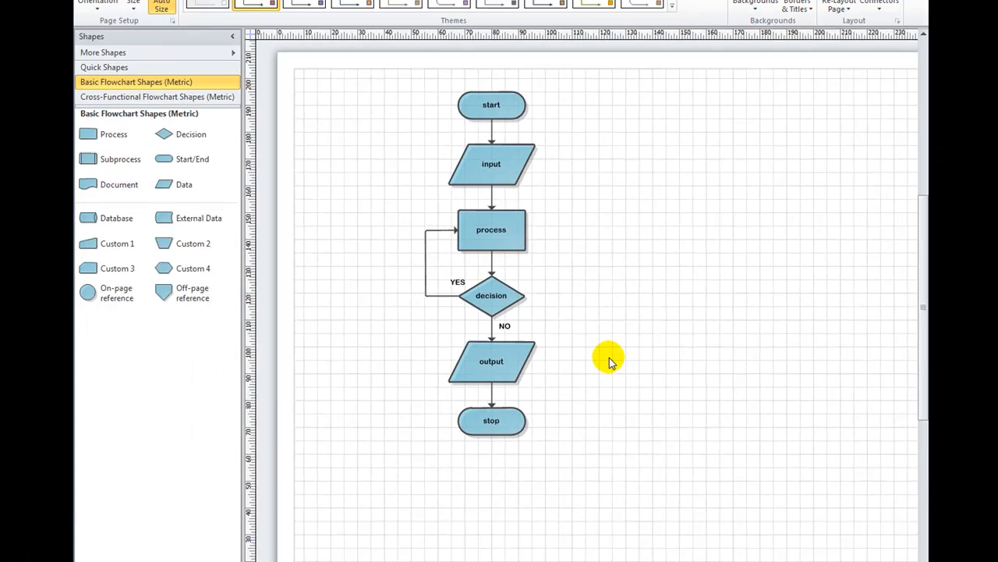